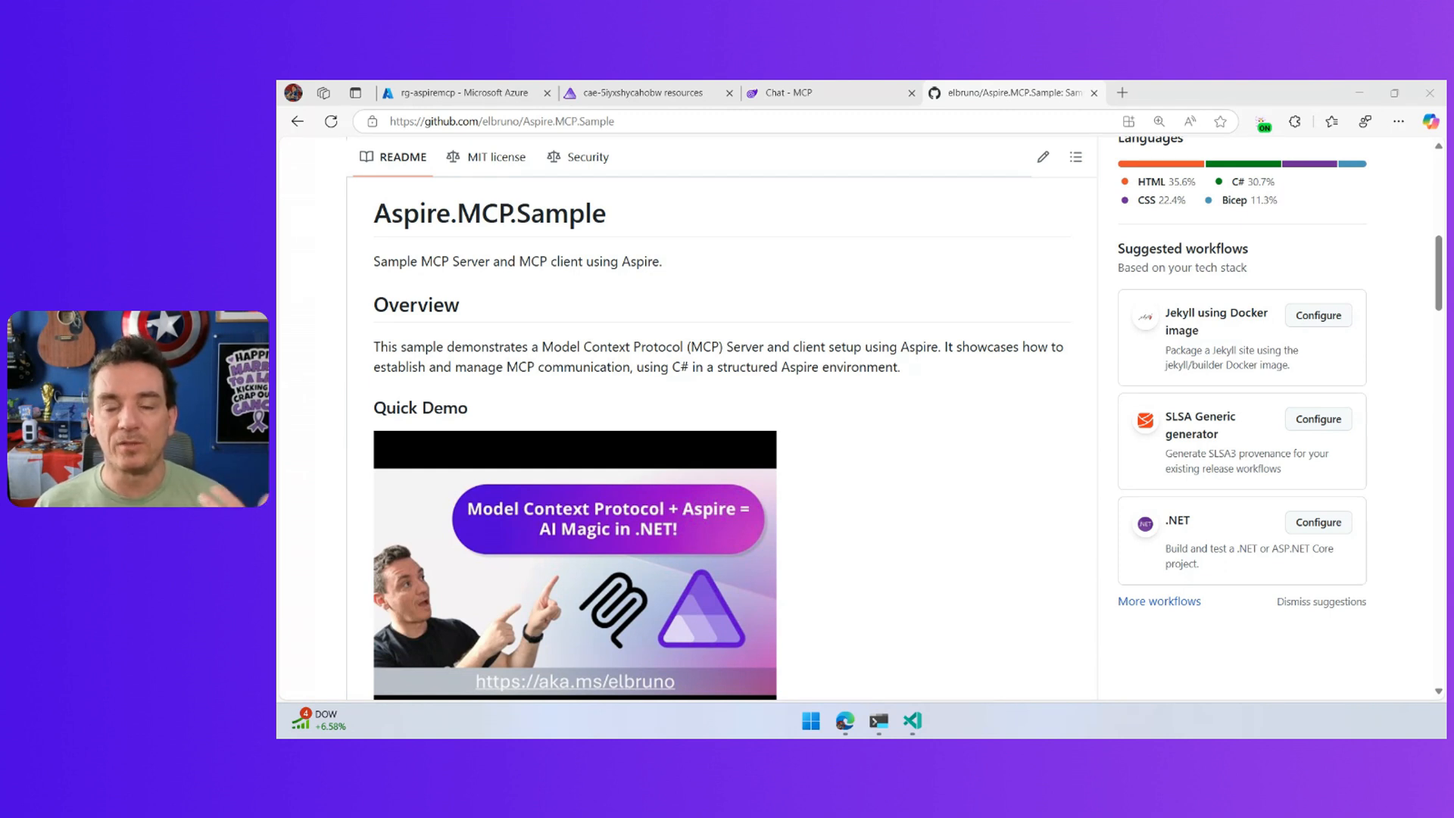
Step: Bring up the VS Code window where azd infra synth ran in the AppHost folder
left_click(912, 720)
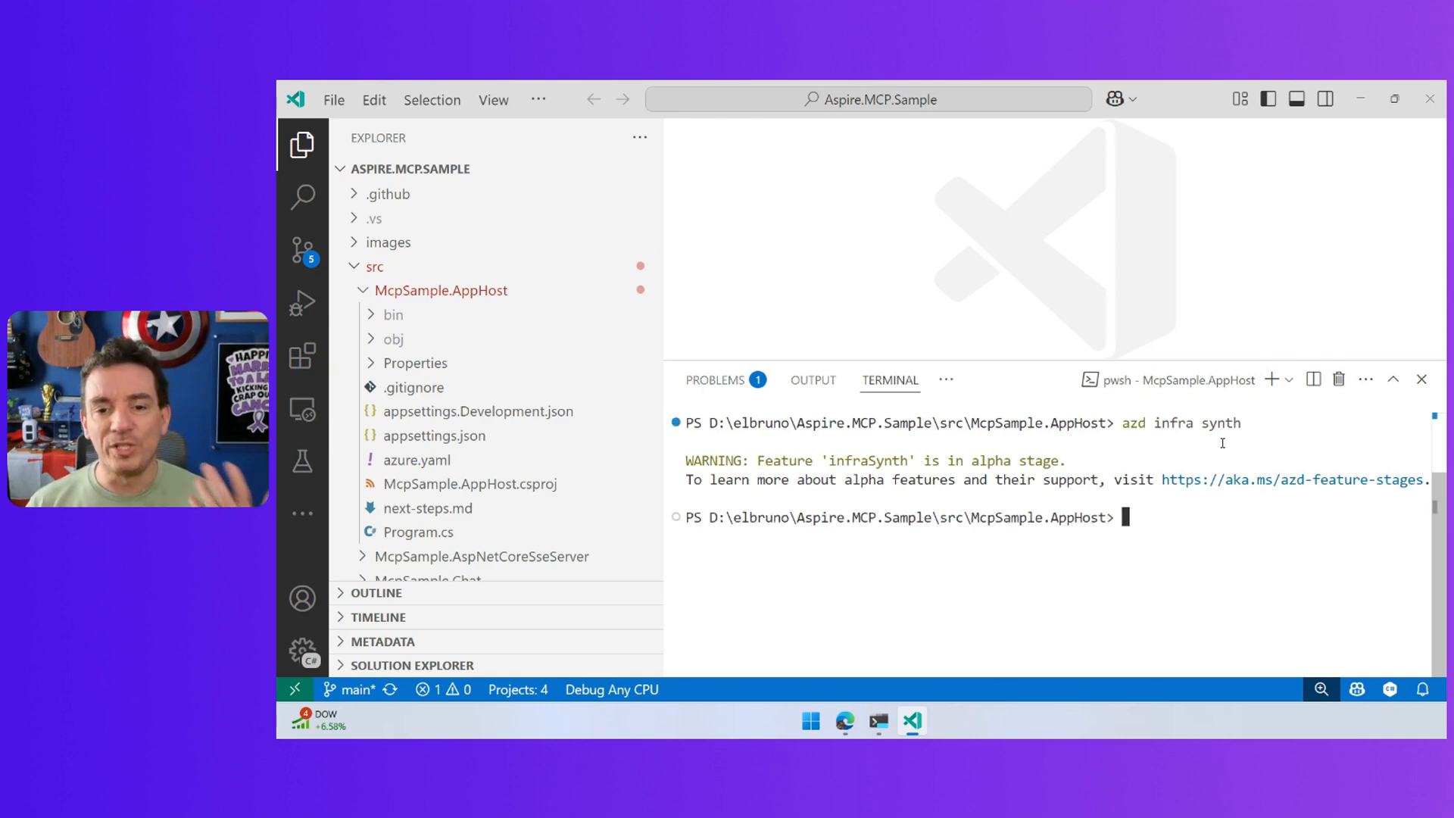
Step: Reveal the generated infra folder under McpSample.AppHost with its Bicep files and templates
left_click(396, 338)
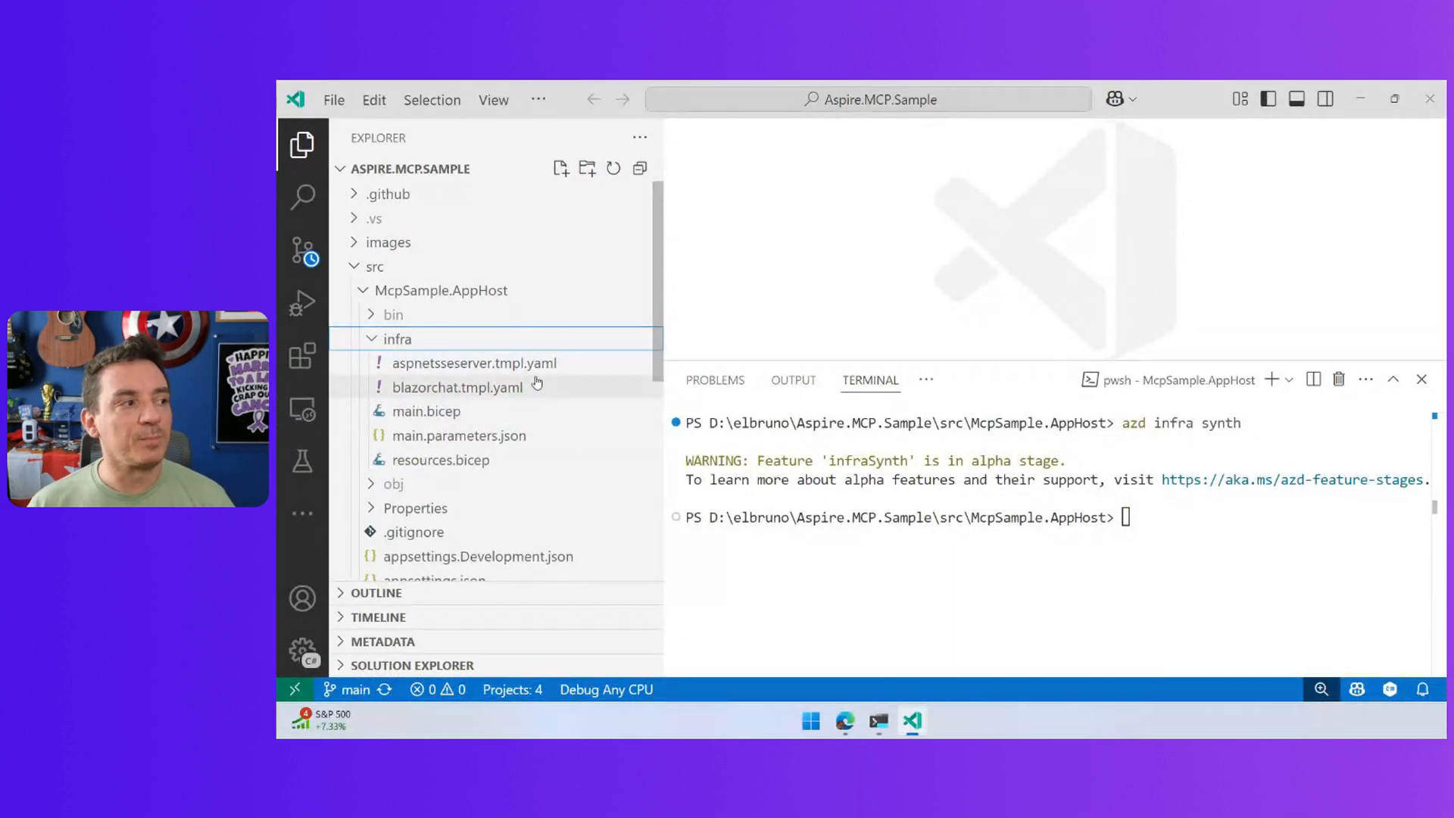
left_click(473, 362)
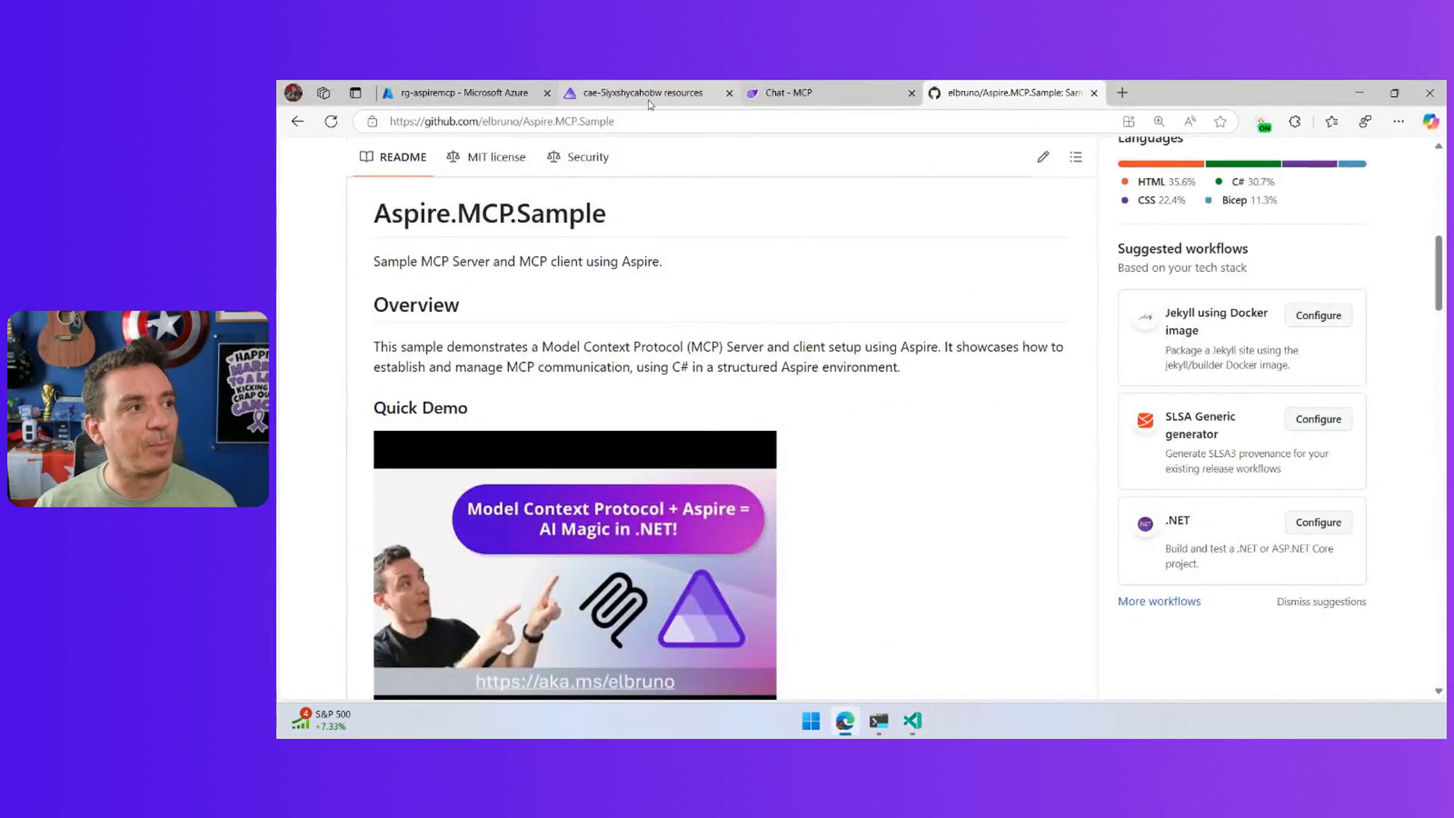
Step: Open the blazorchat container app from the rg-aspiremcp resource group in Azure Portal
left_click(460, 92)
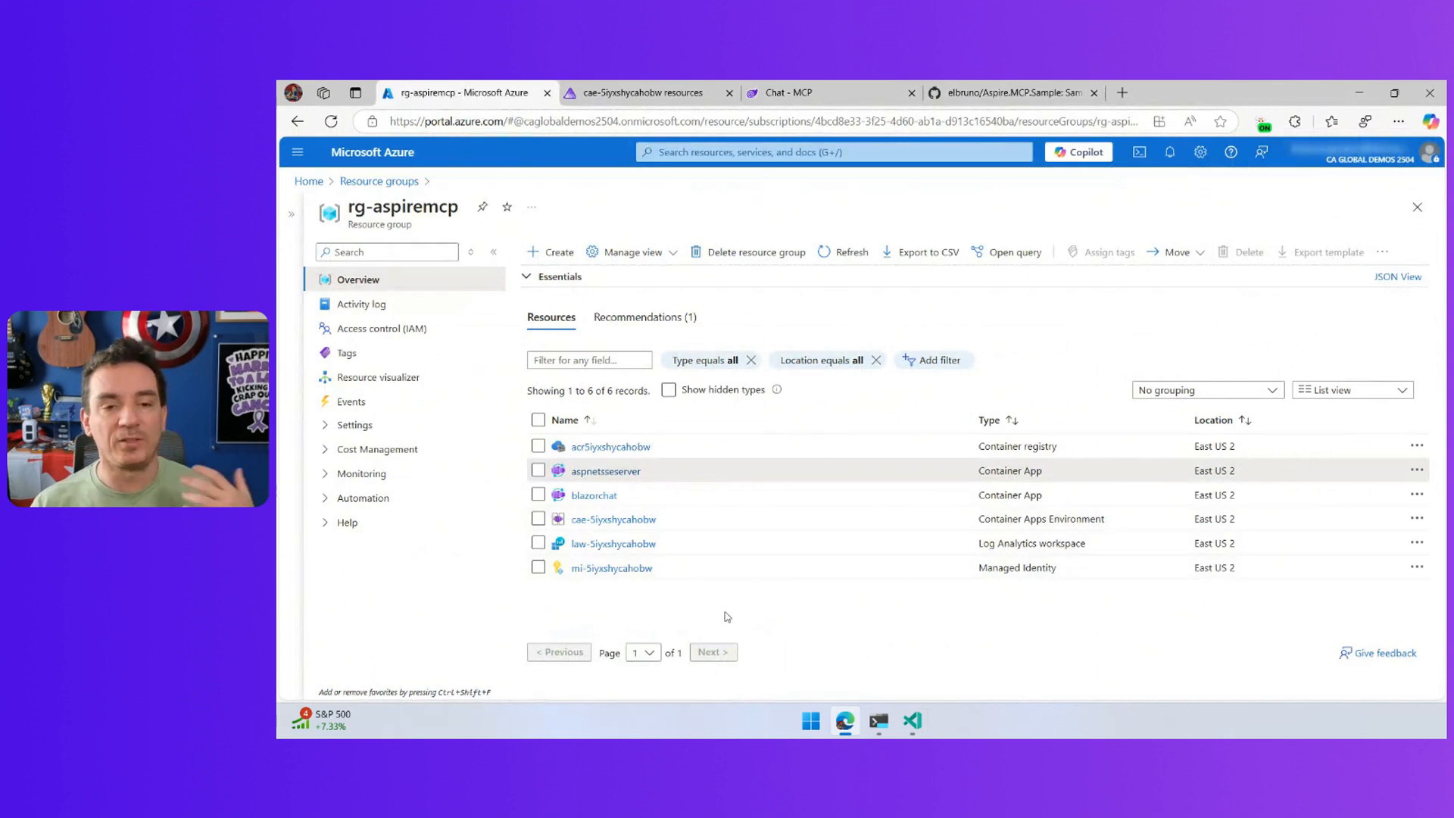
mouse_move(725, 618)
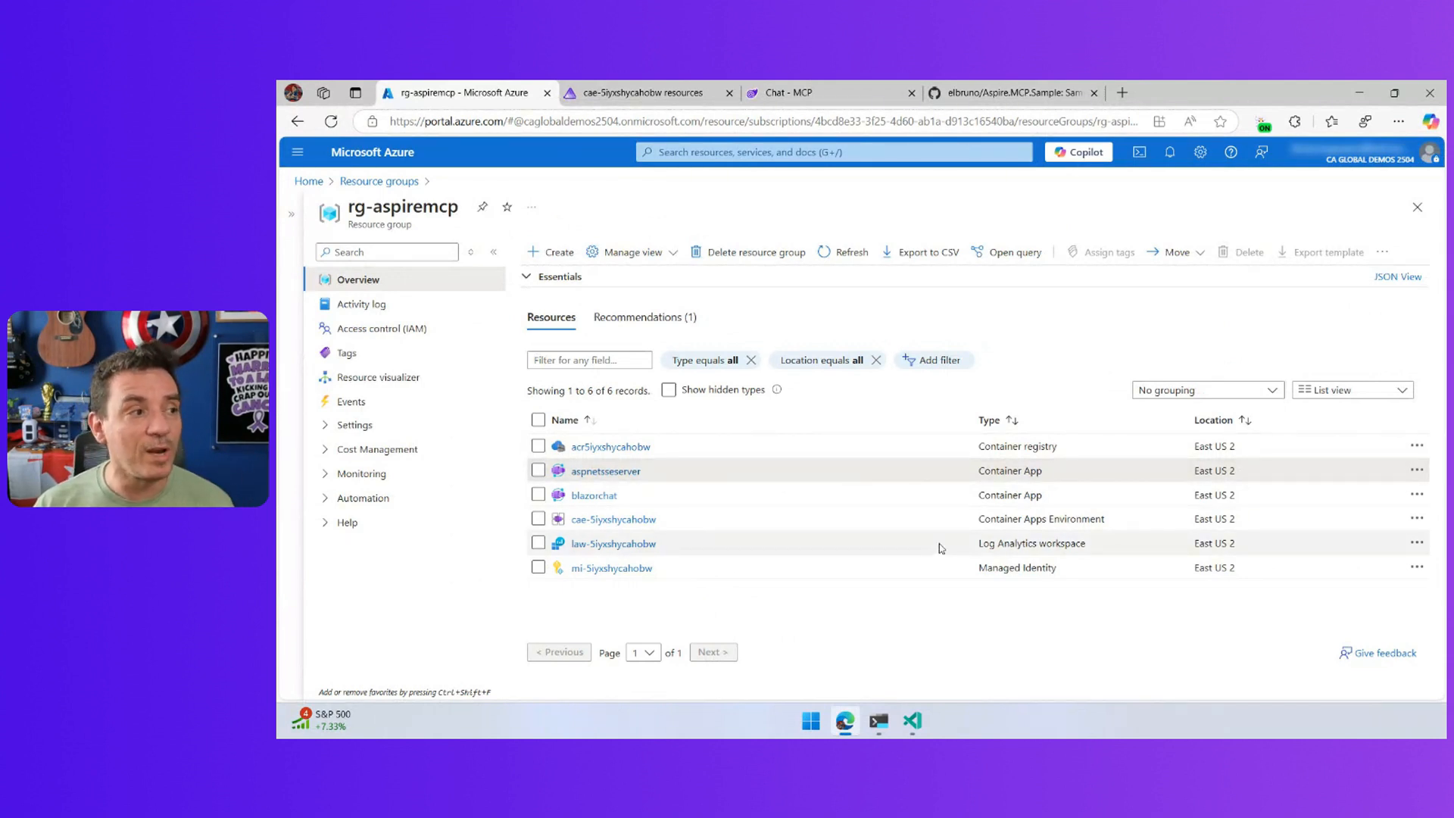
left_click(593, 494)
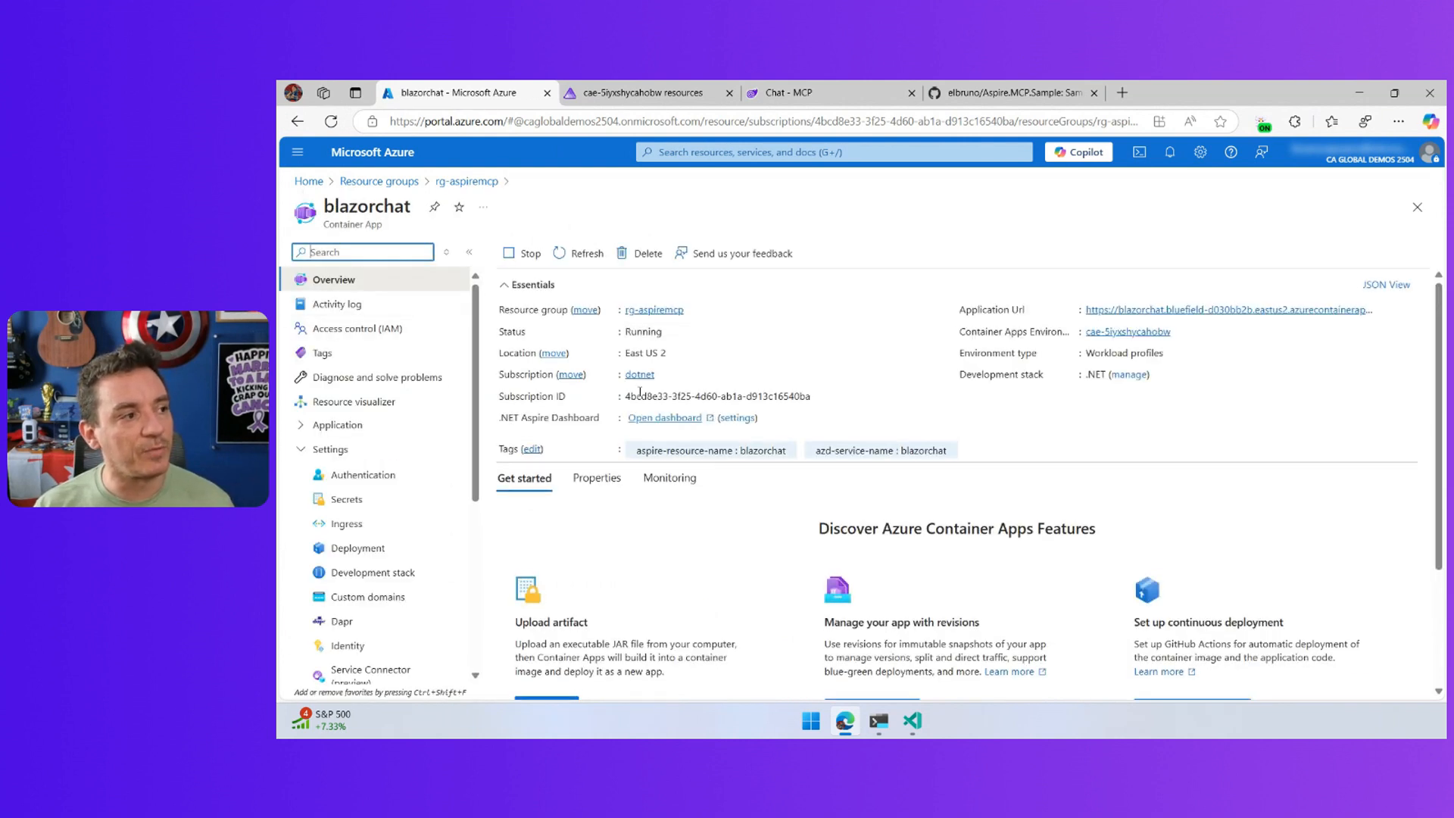
Step: Launch the deployment's Aspire dashboard and bring up the live Blazor chat app
left_click(664, 418)
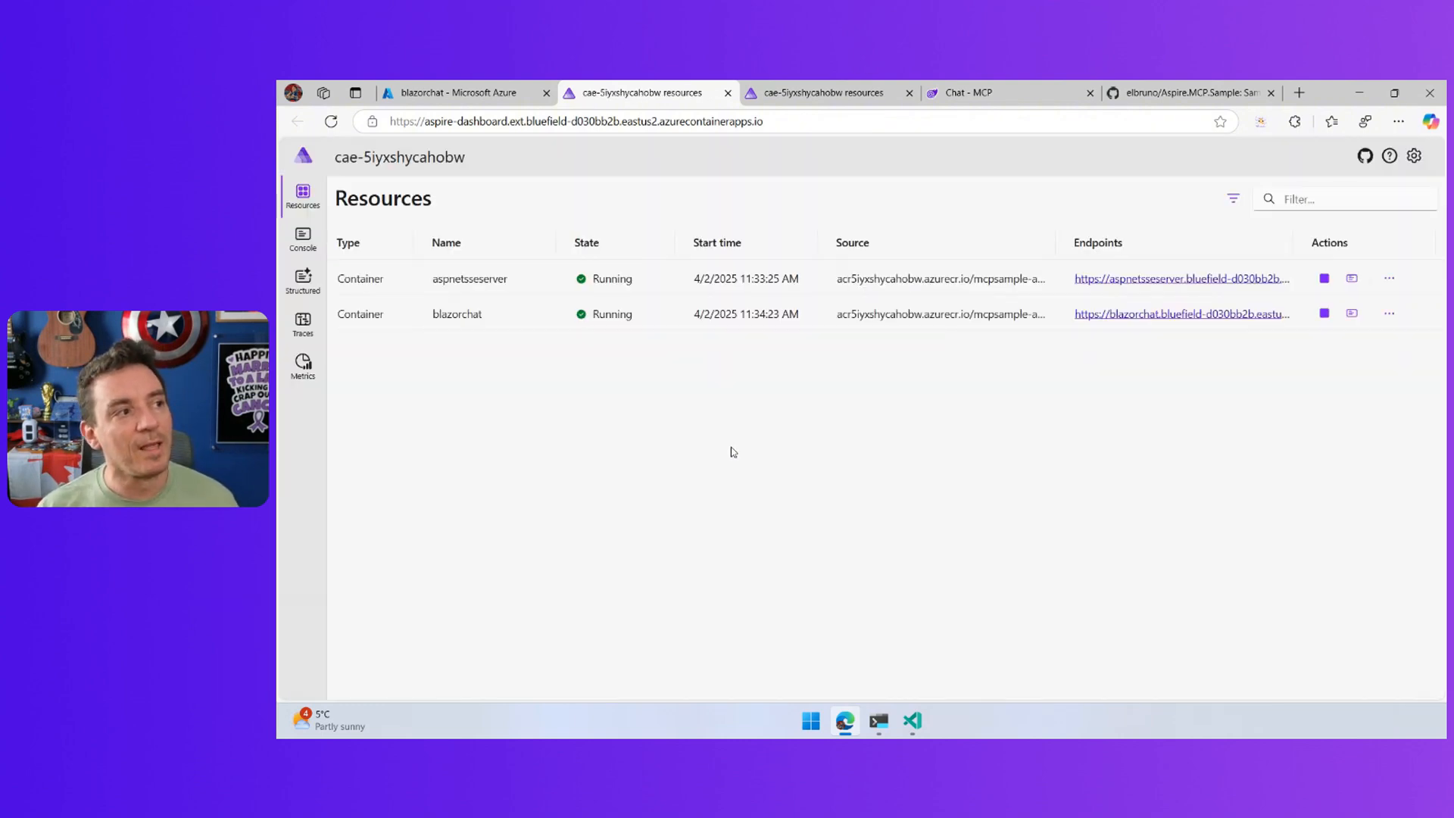
left_click(906, 92)
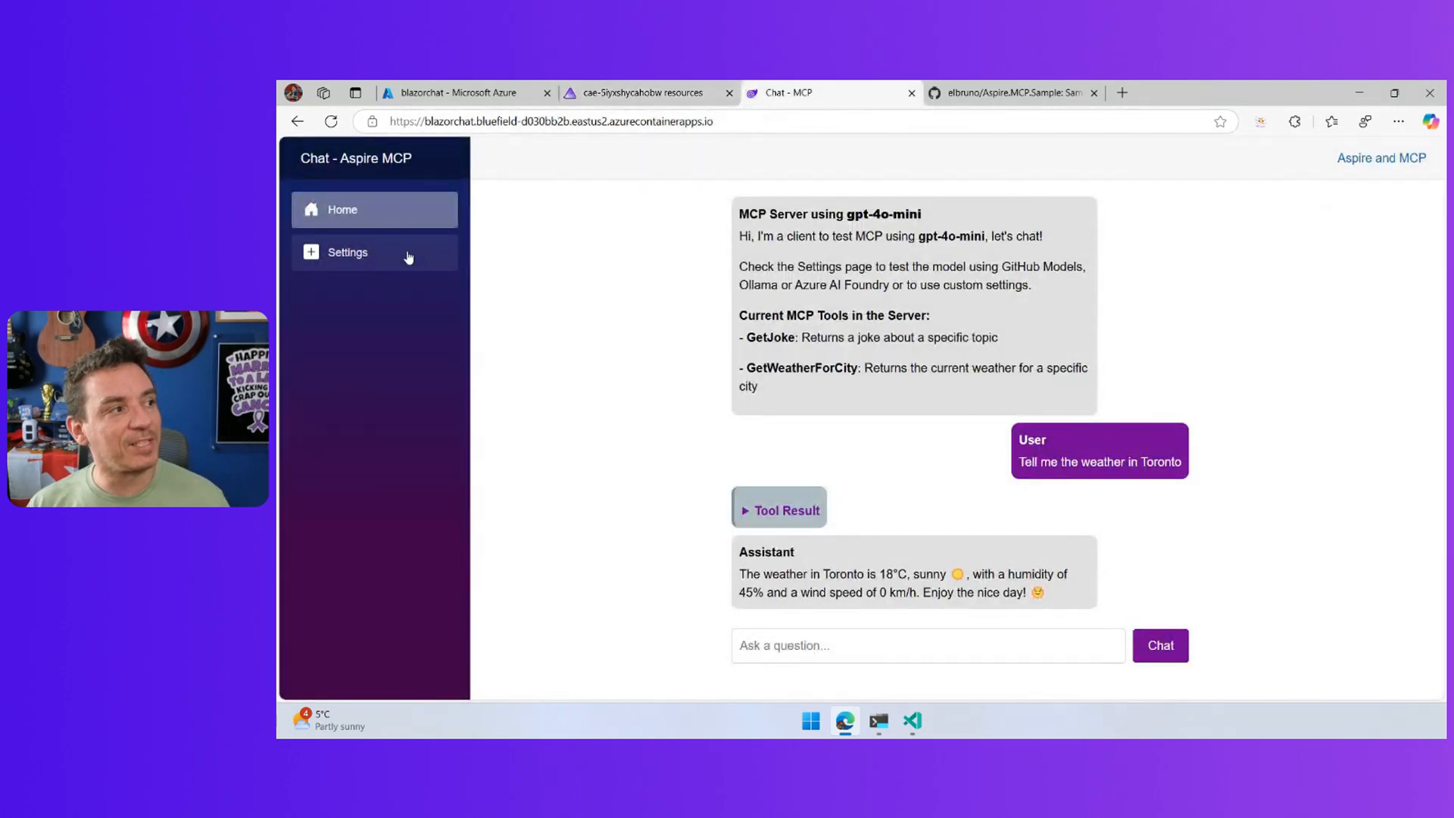
Step: Review the gpt-4o-mini model settings, then ask the chat for the weather in Toronto
left_click(347, 252)
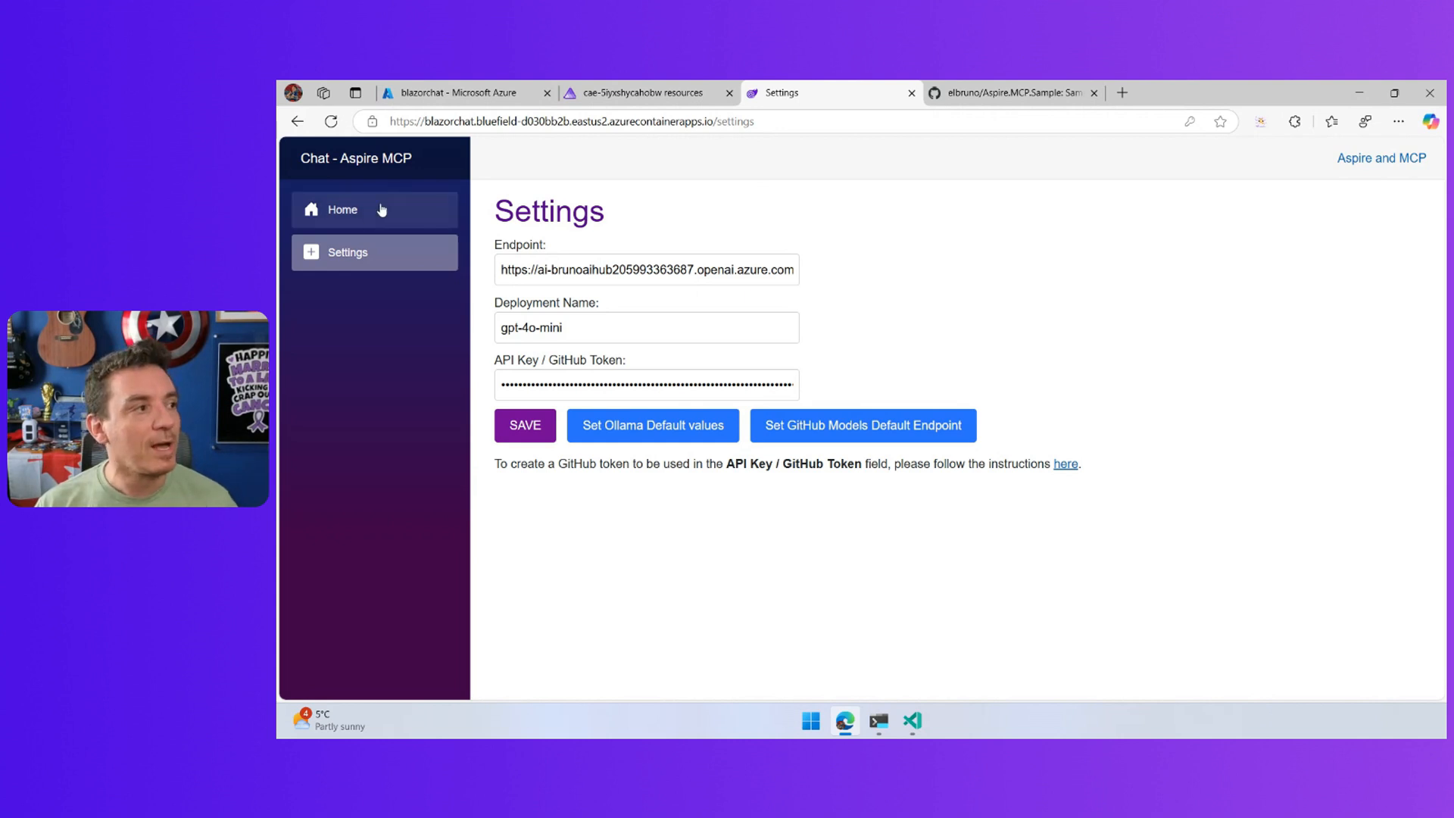
left_click(342, 209)
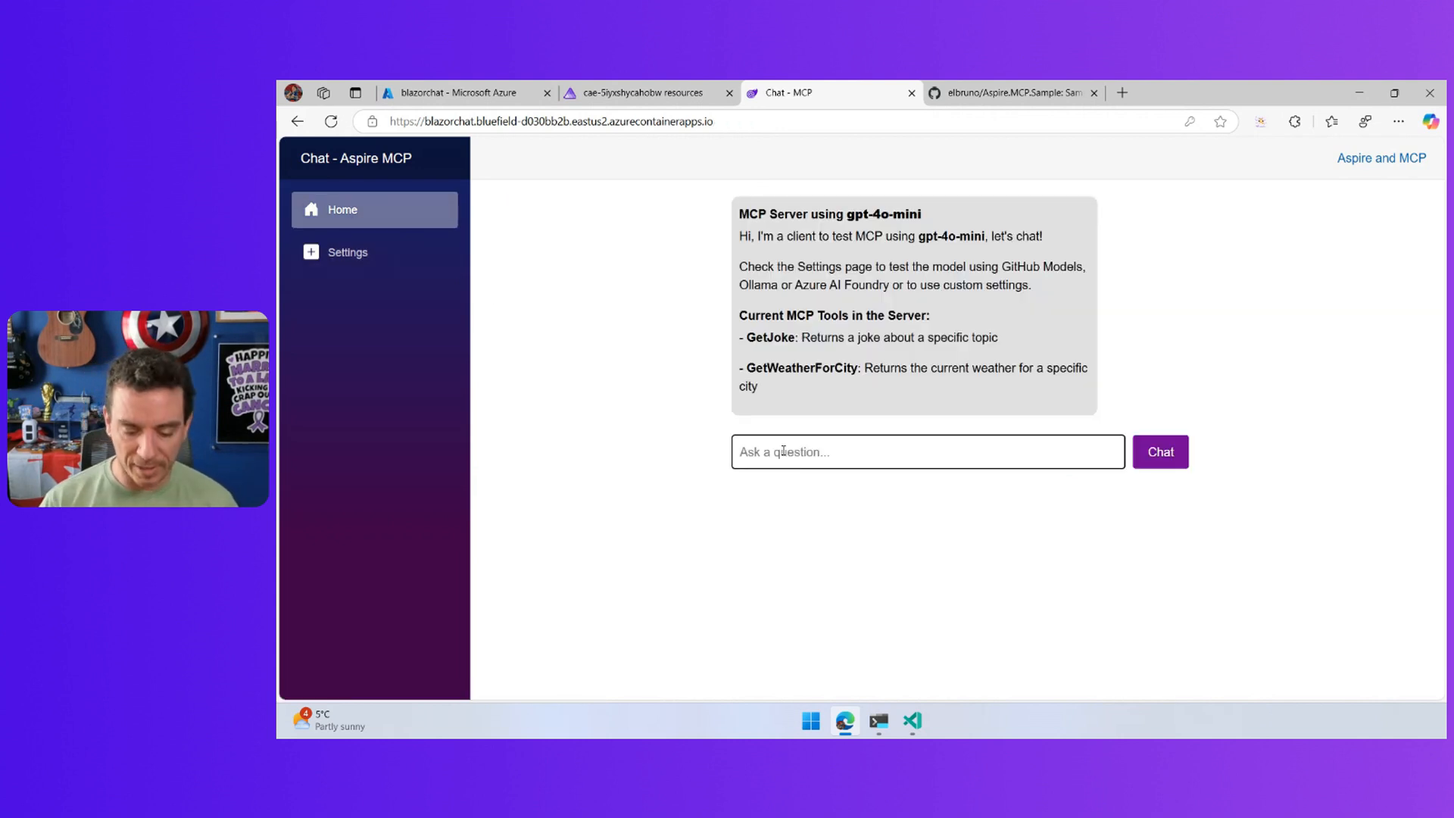
type("tell me the weather in Toronto")
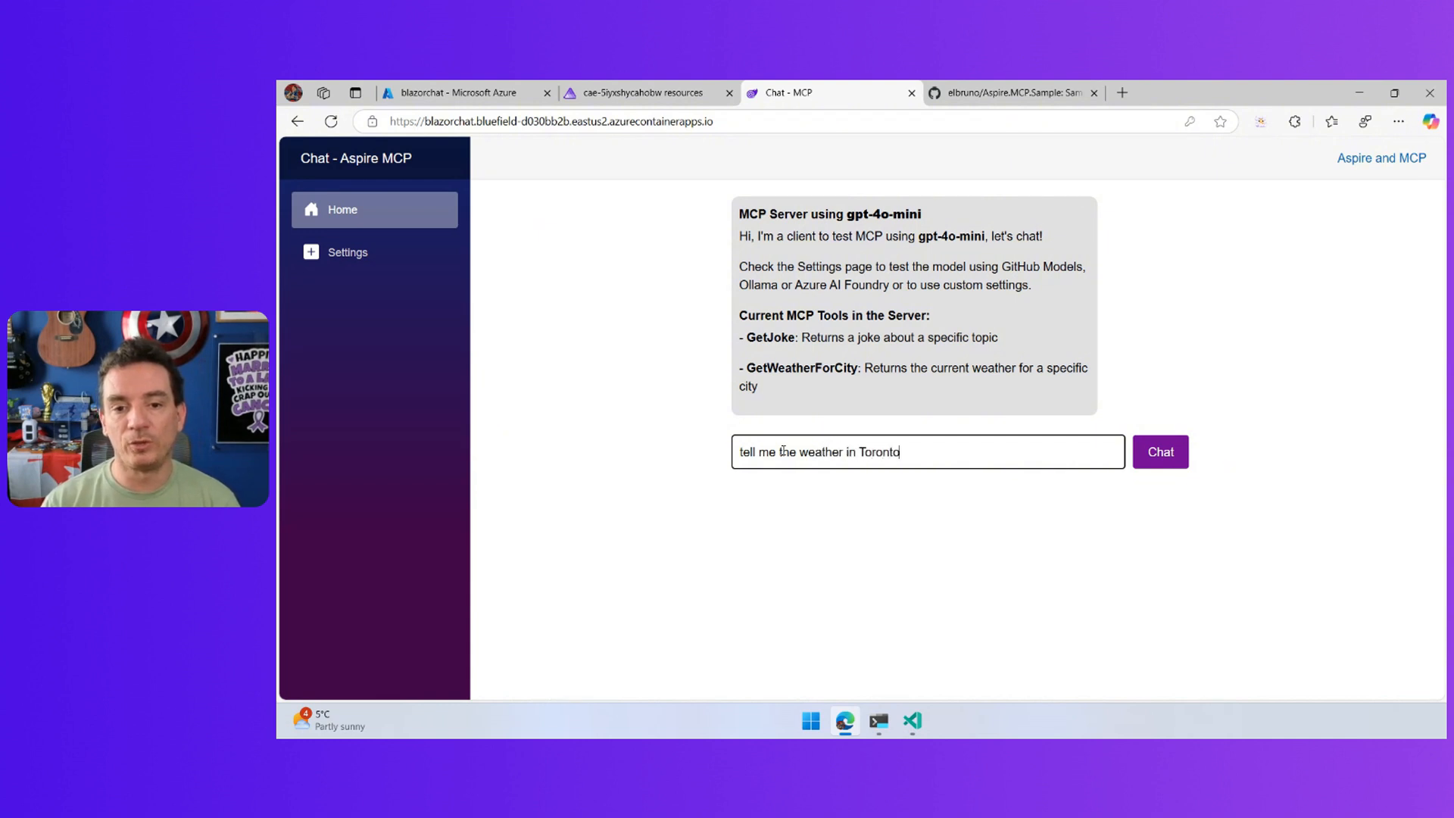
left_click(1159, 451)
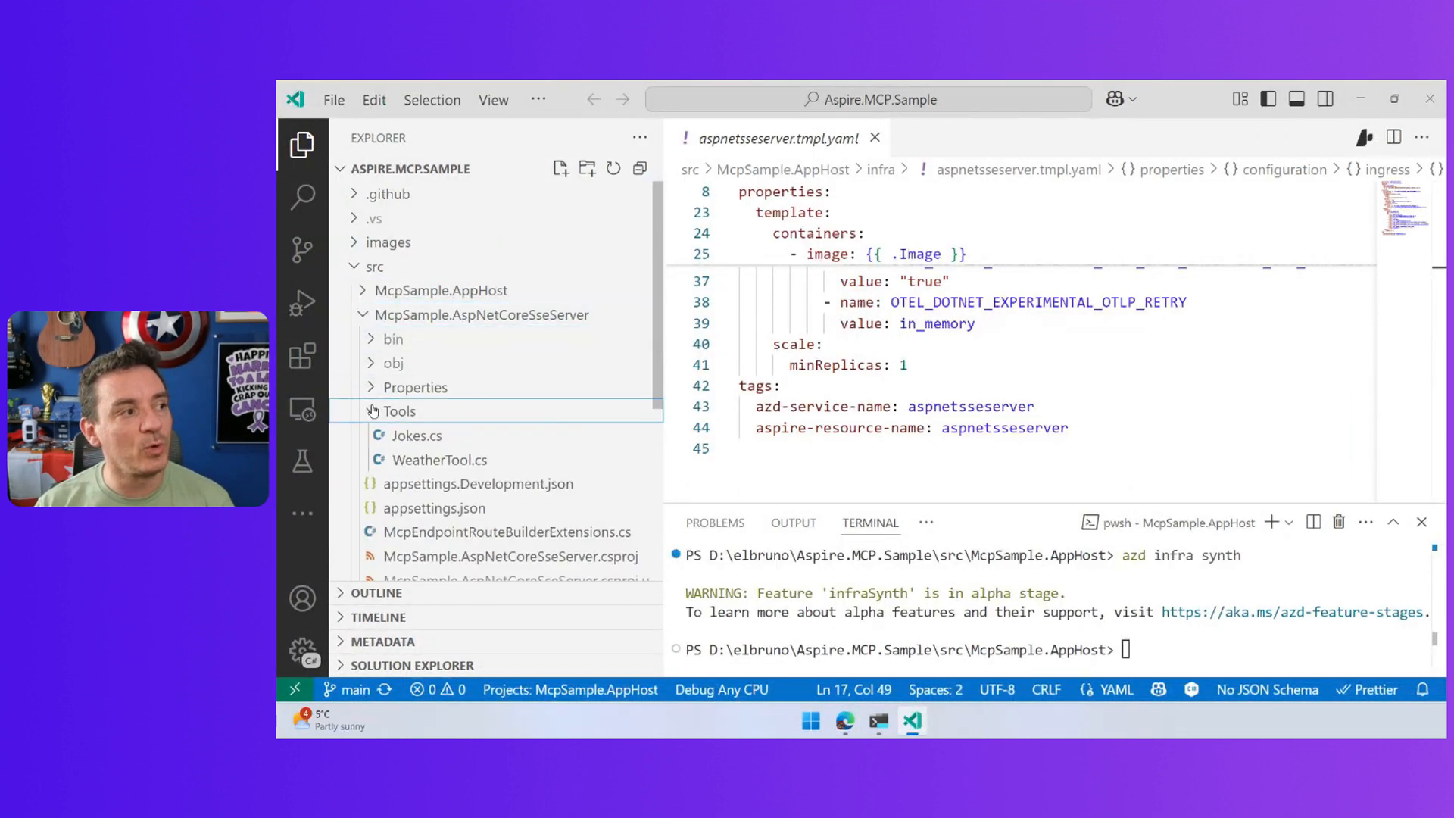
Step: View the WeatherTool.cs source with the GetWeatherForCity tool in the SSE server
left_click(872, 138)
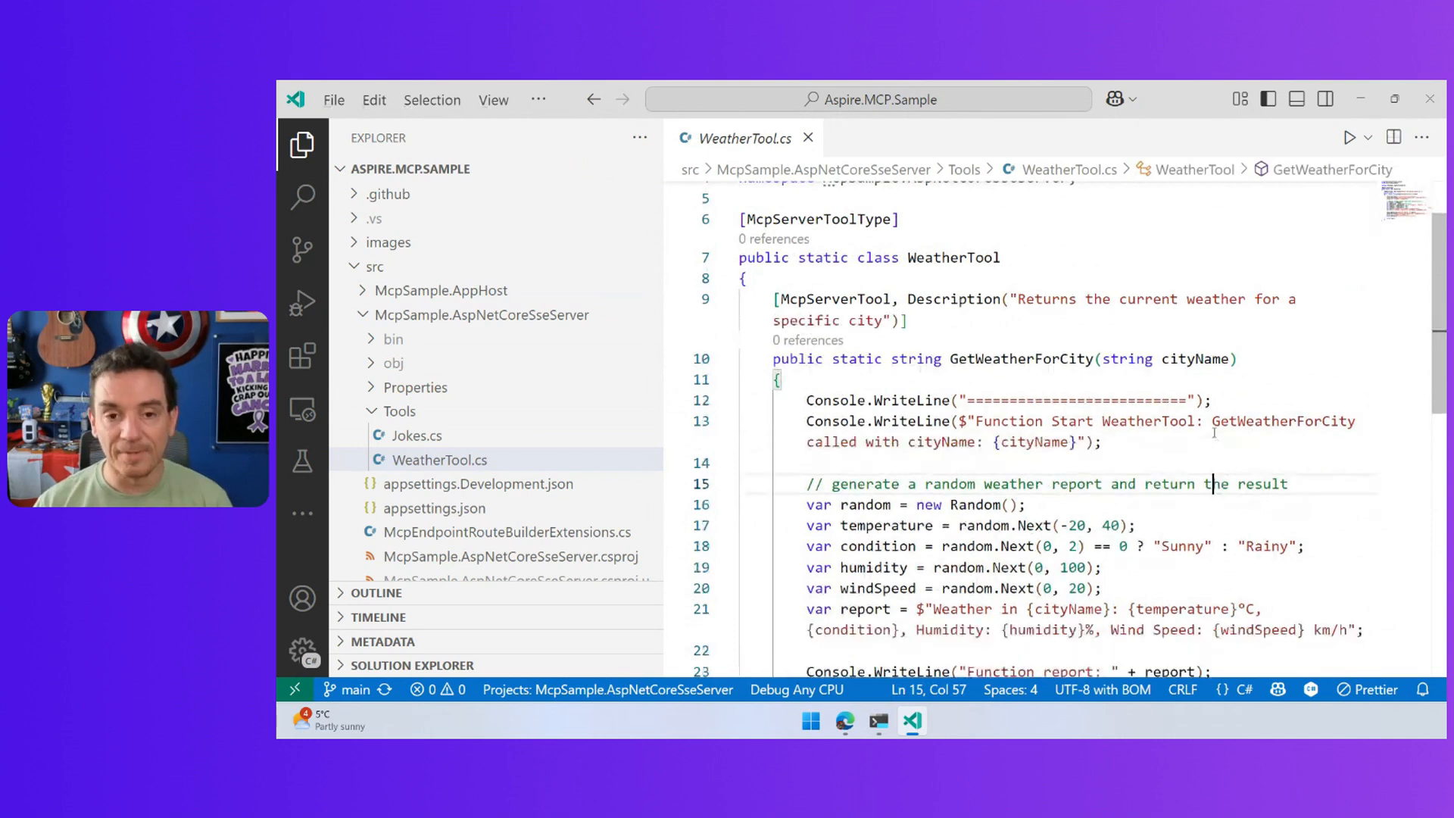
scroll("down", 3)
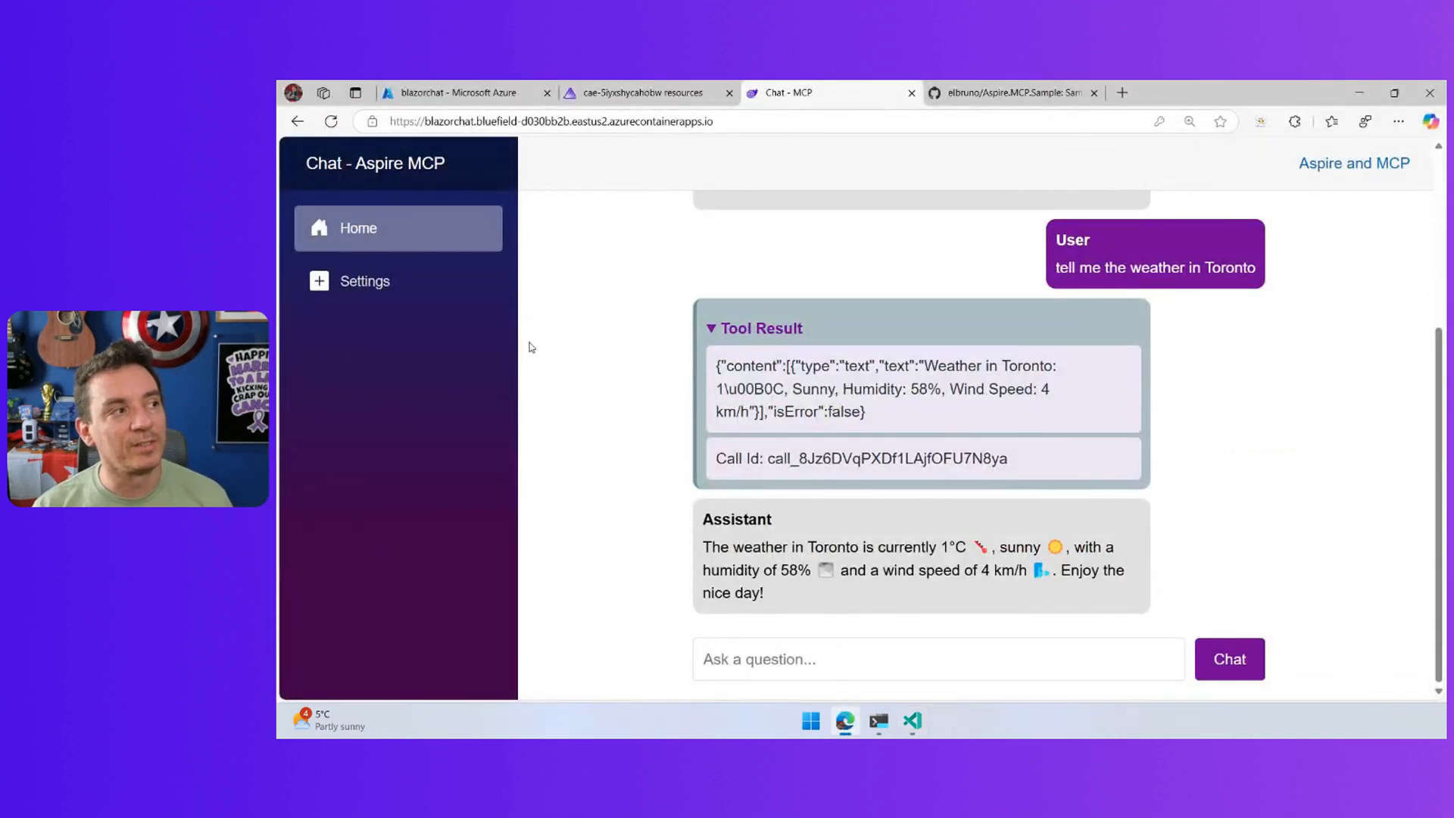
Step: Inspect the chat request trace spanning blazorchat and aspnetsseserver in the Aspire dashboard
left_click(642, 93)
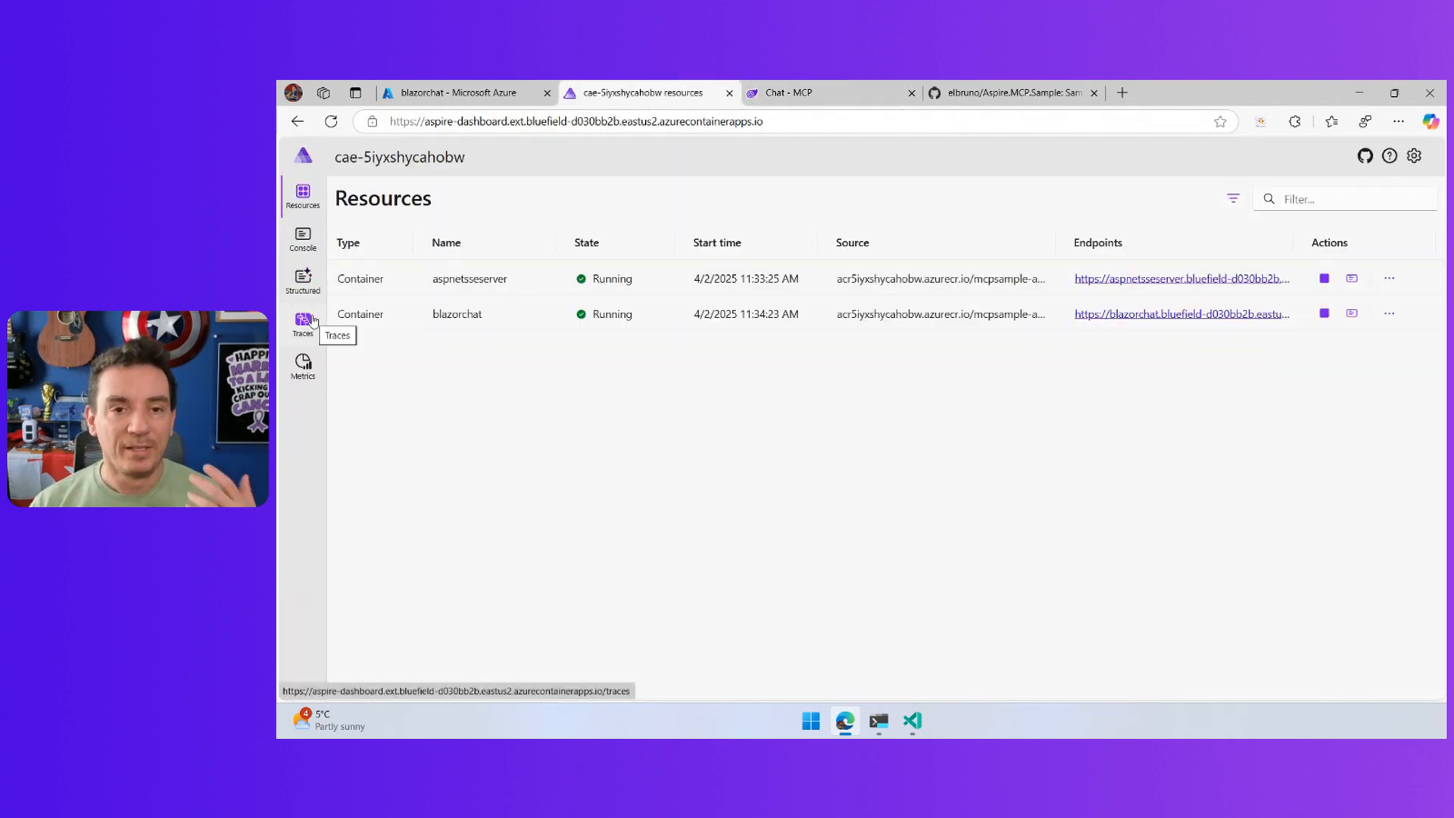
left_click(303, 324)
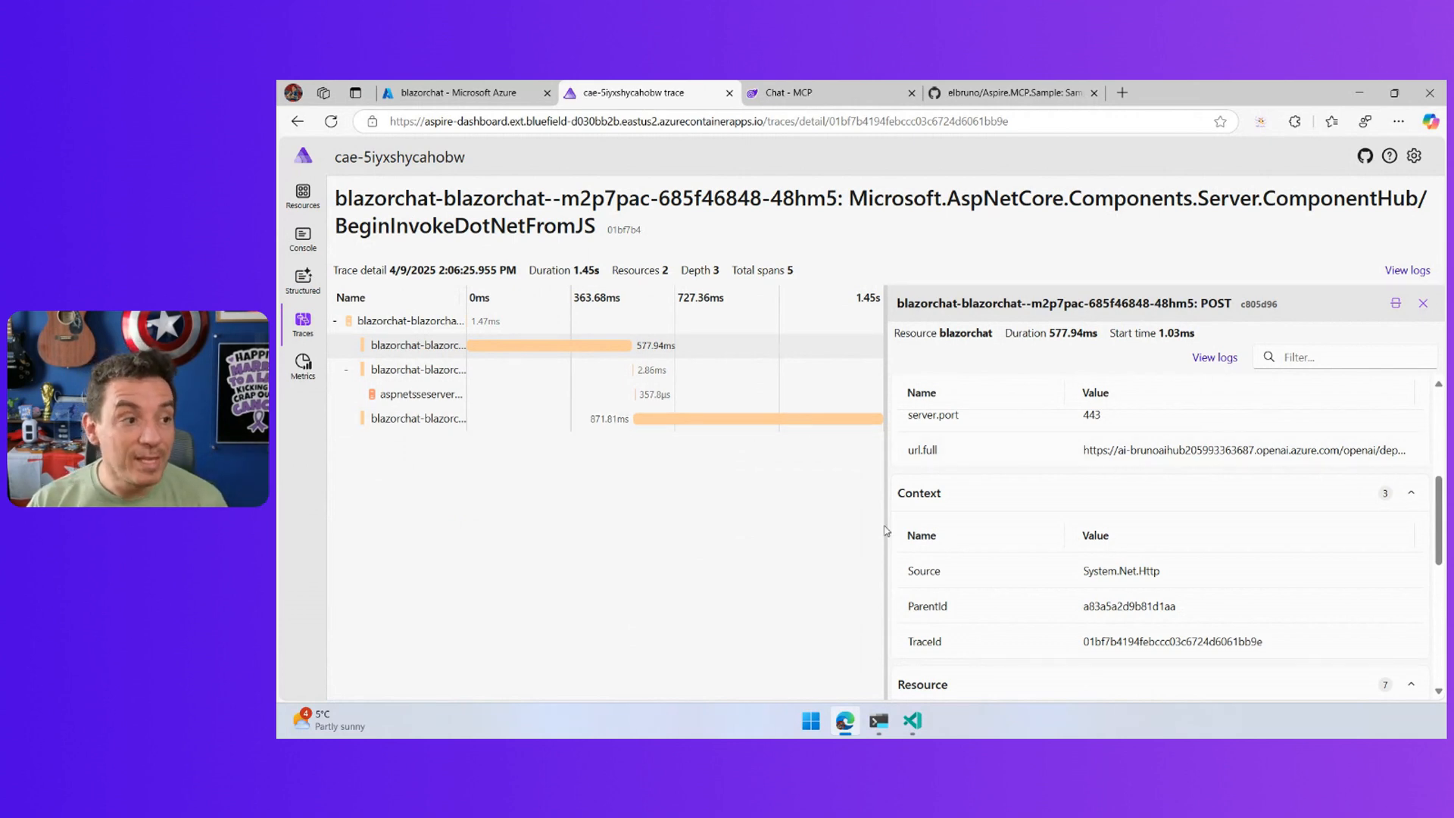
Step: Glance at the blazorchat container app in Azure and return to the dashboard's Resources list
left_click(460, 92)
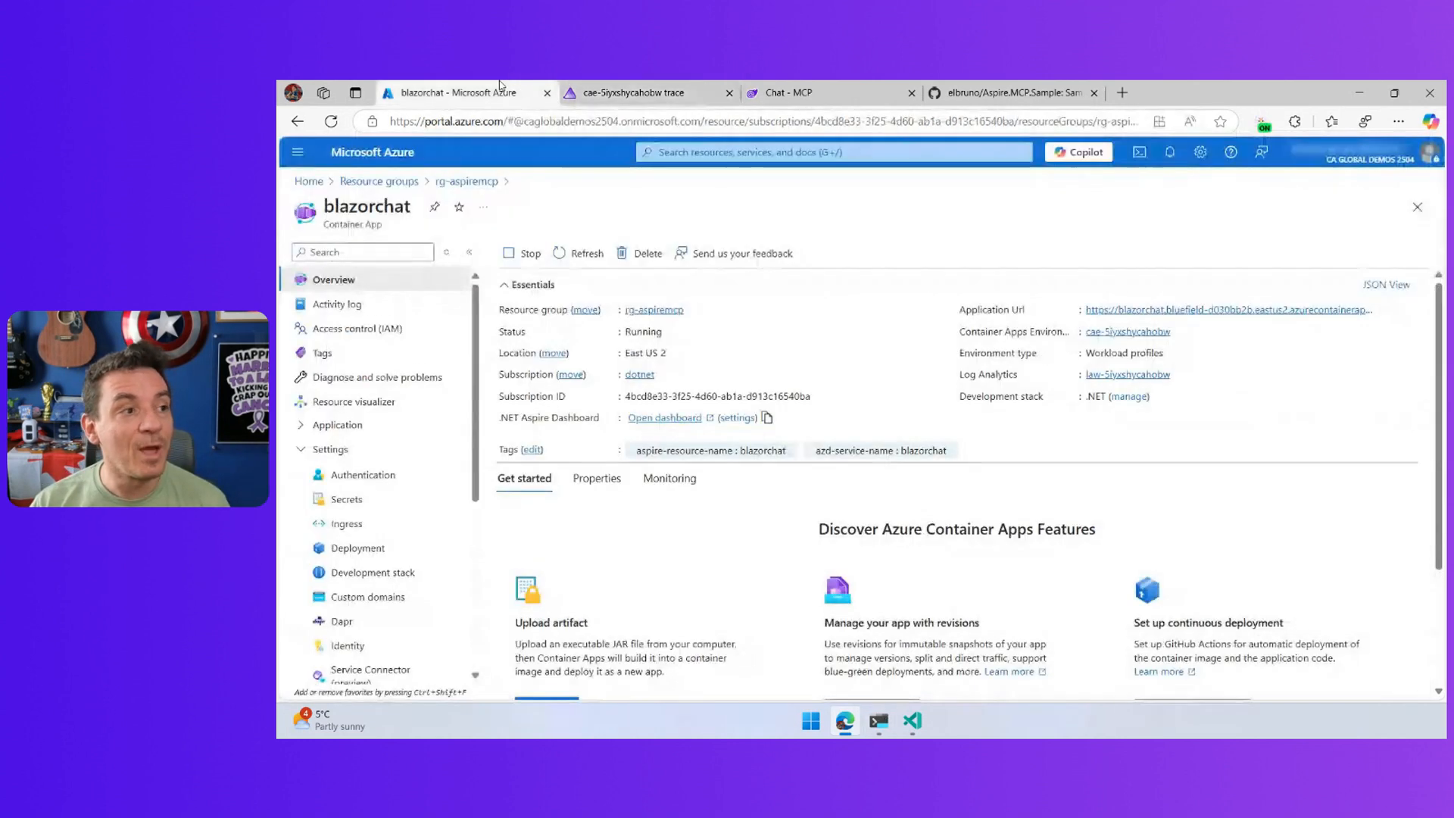
left_click(639, 92)
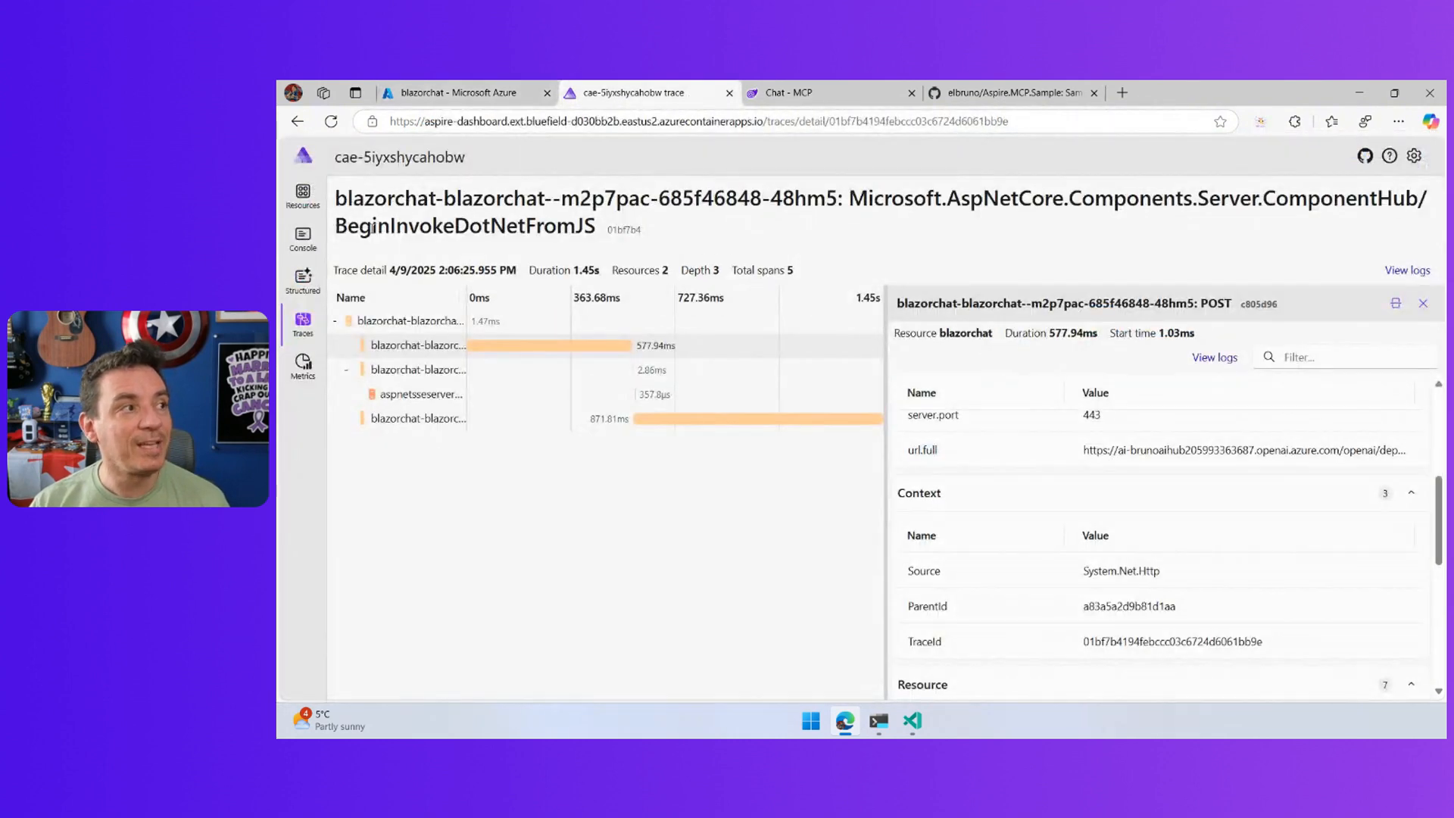
left_click(303, 195)
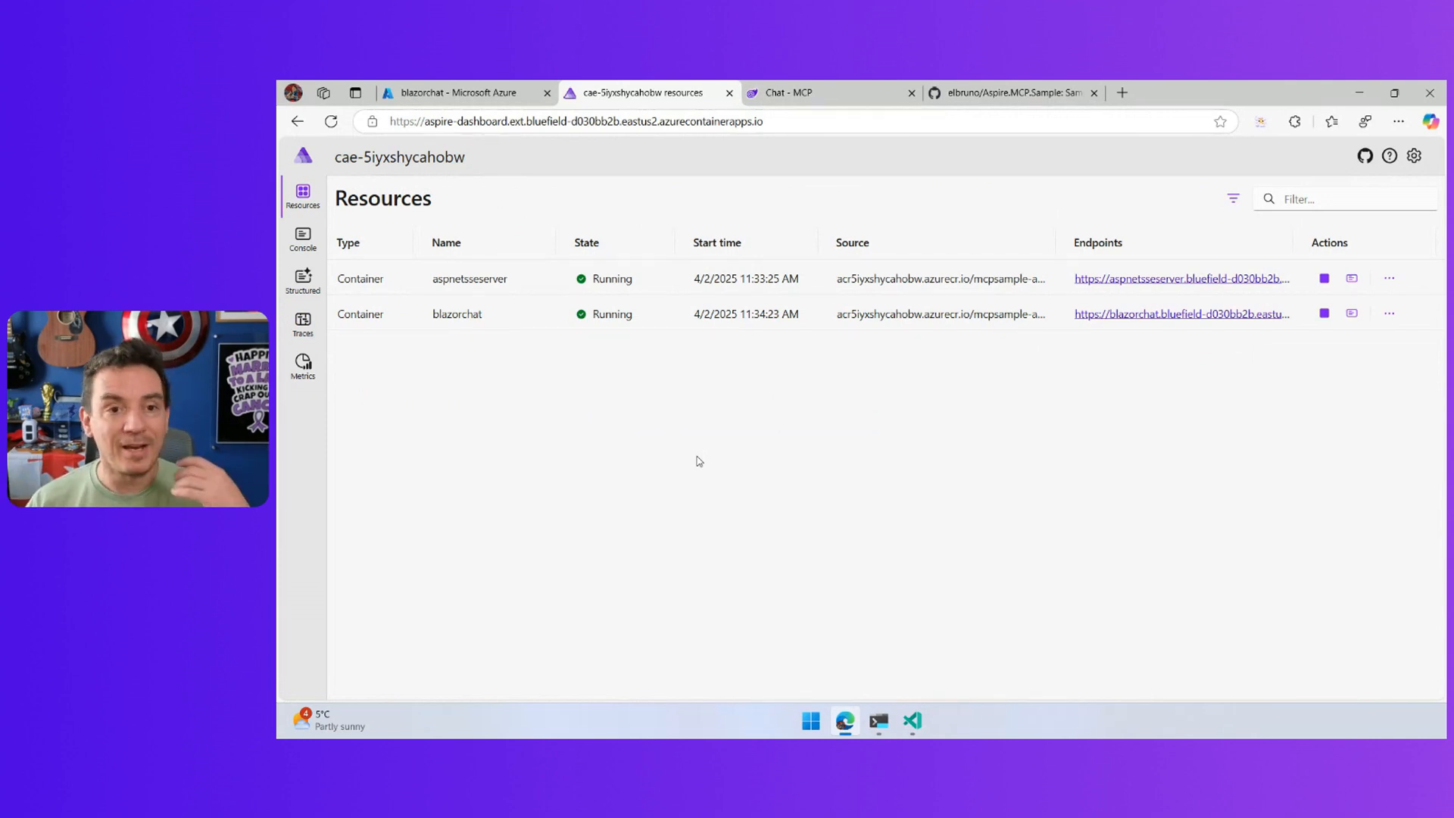
Step: Read the Aspire.MCP.Sample README down to the Deployment and Contributing sections
left_click(1012, 92)
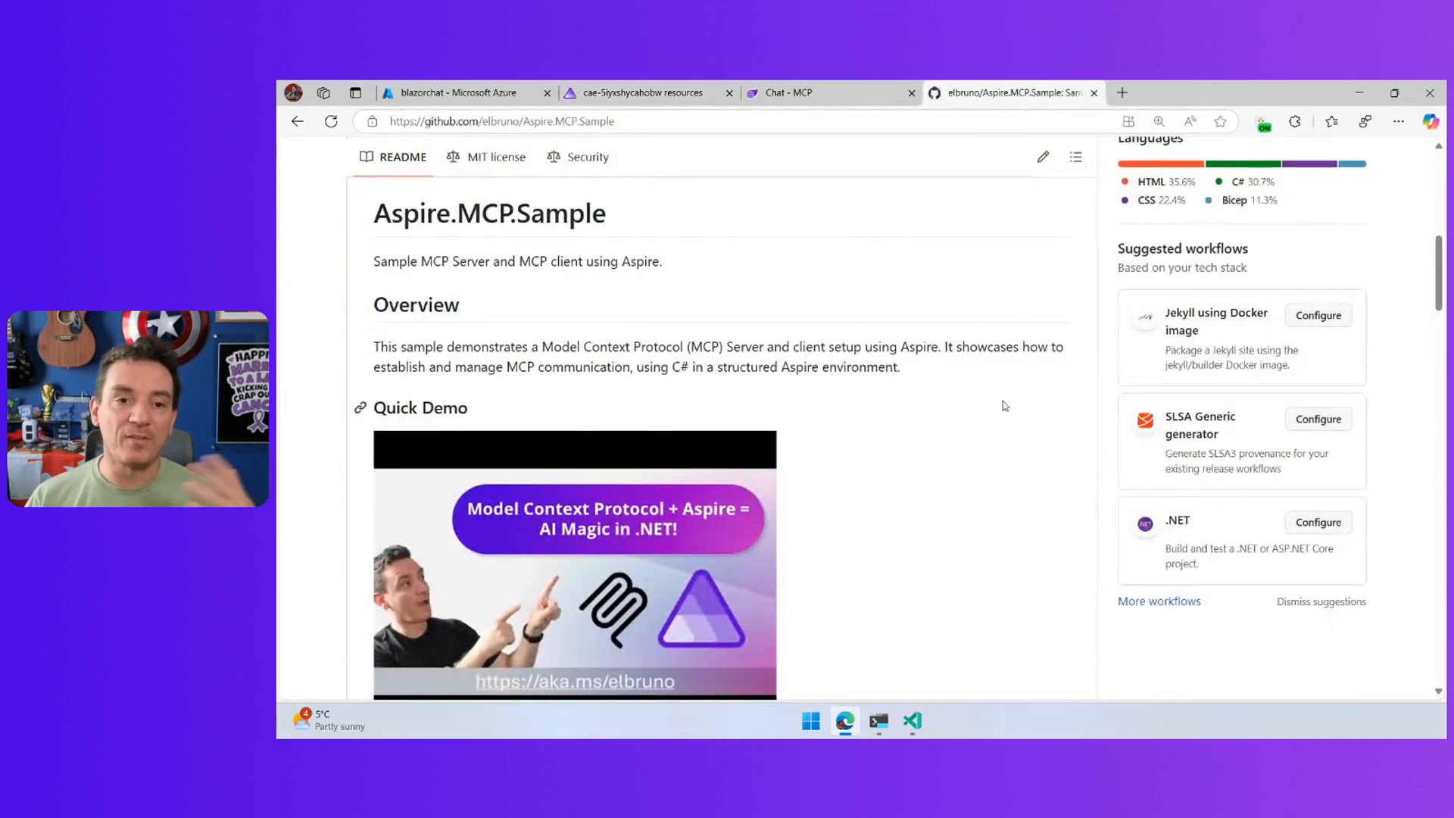
scroll("down", 3)
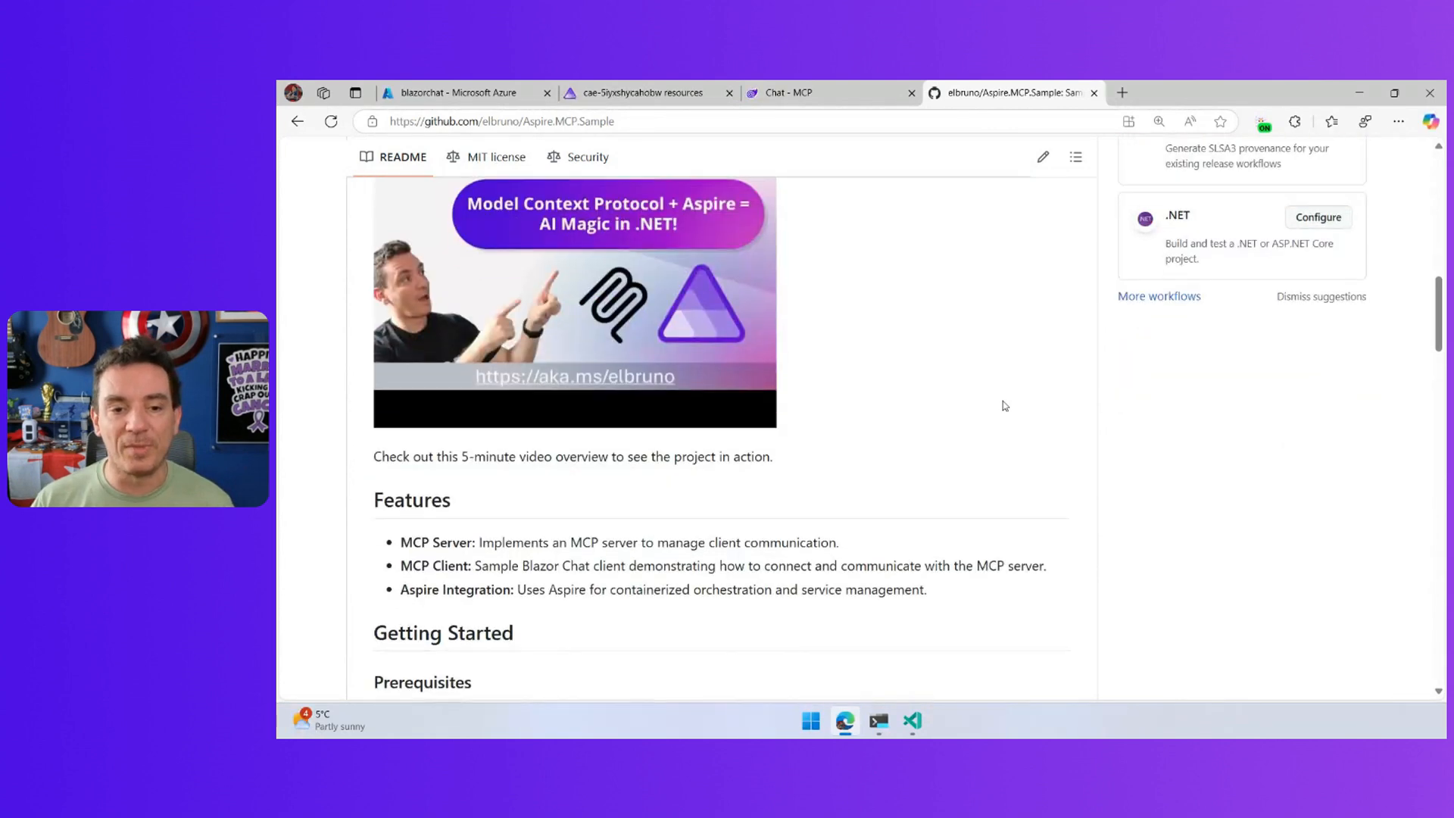
scroll("down", 3)
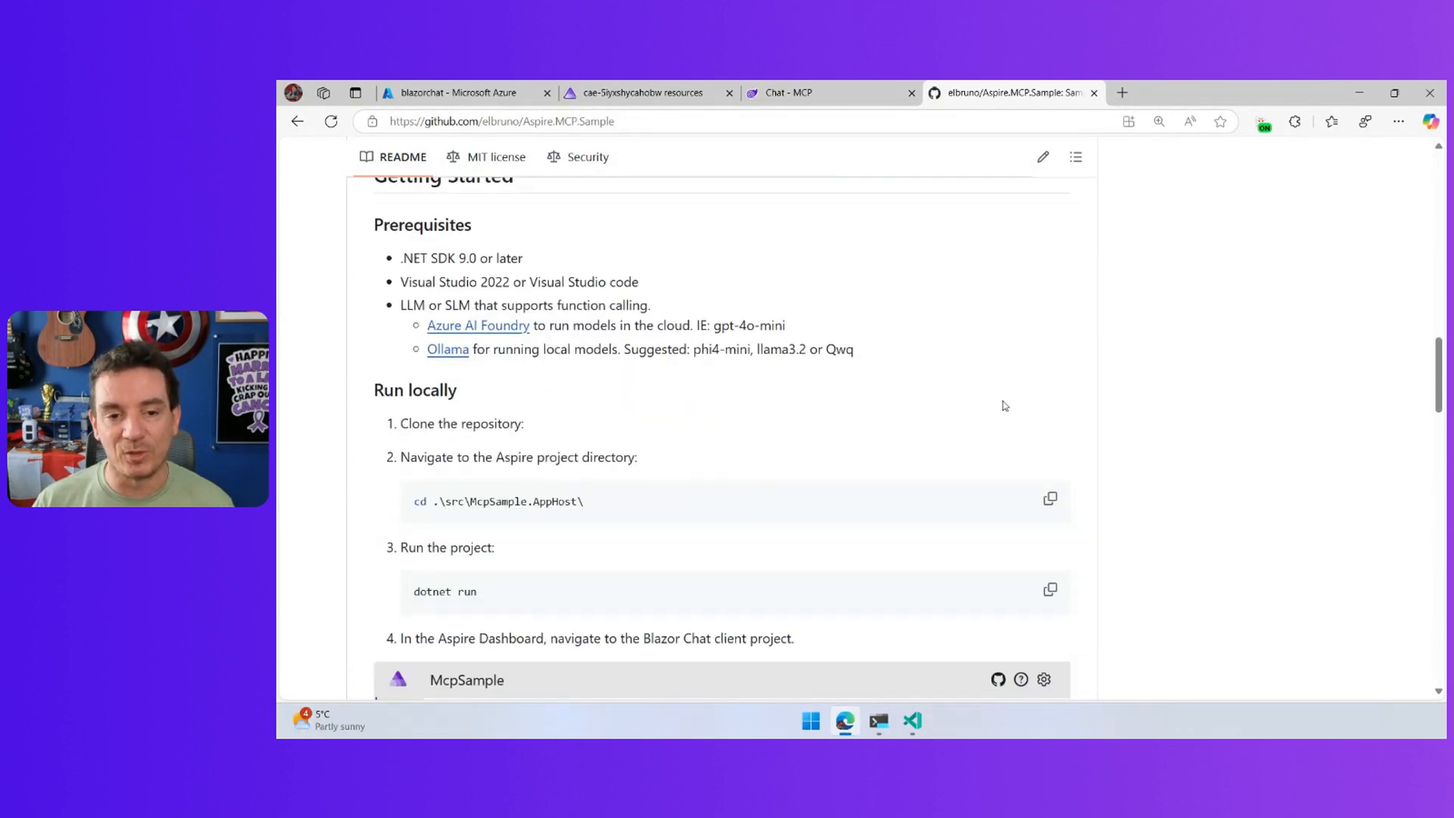
scroll("down", 3)
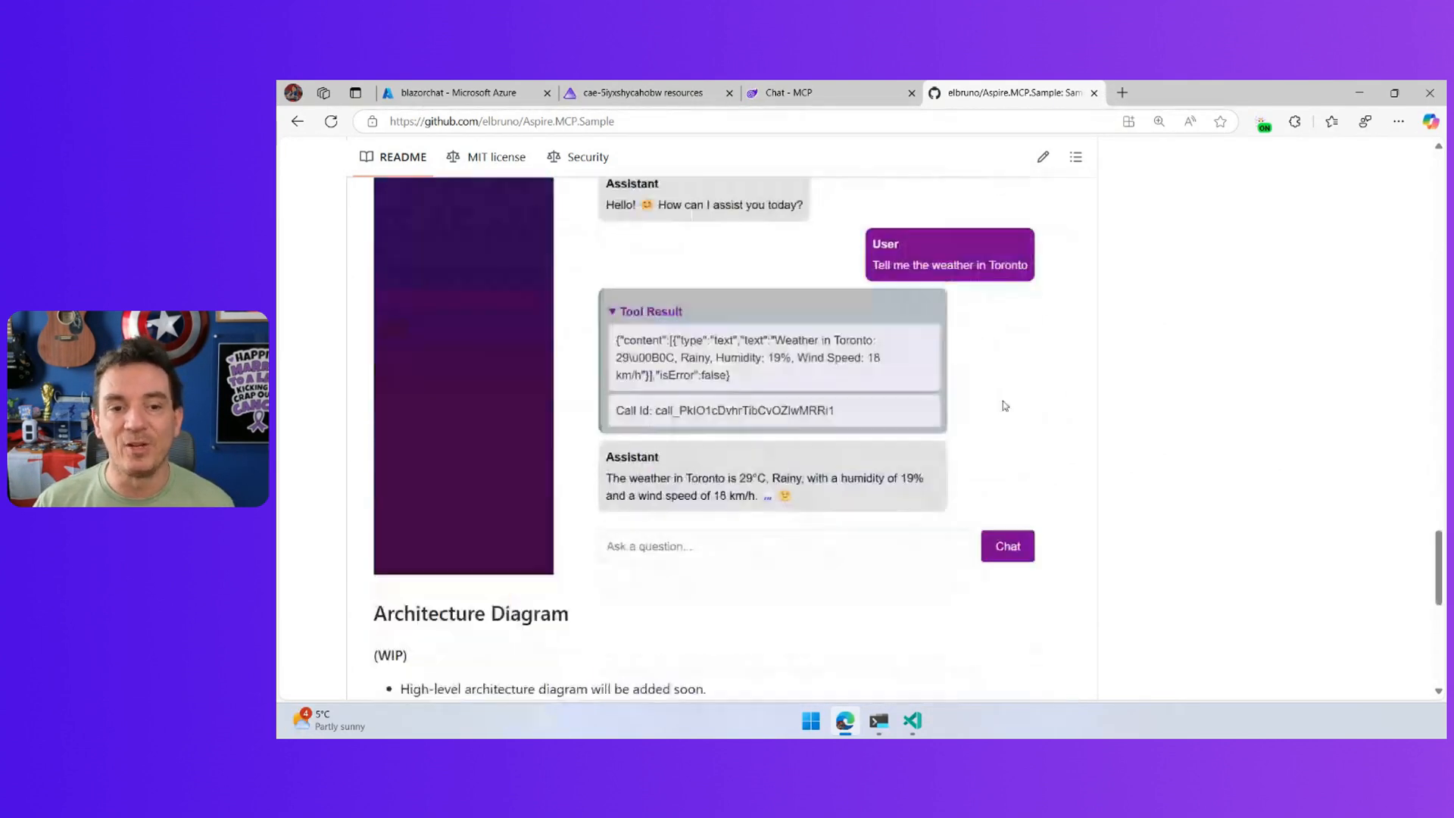
scroll("down", 3)
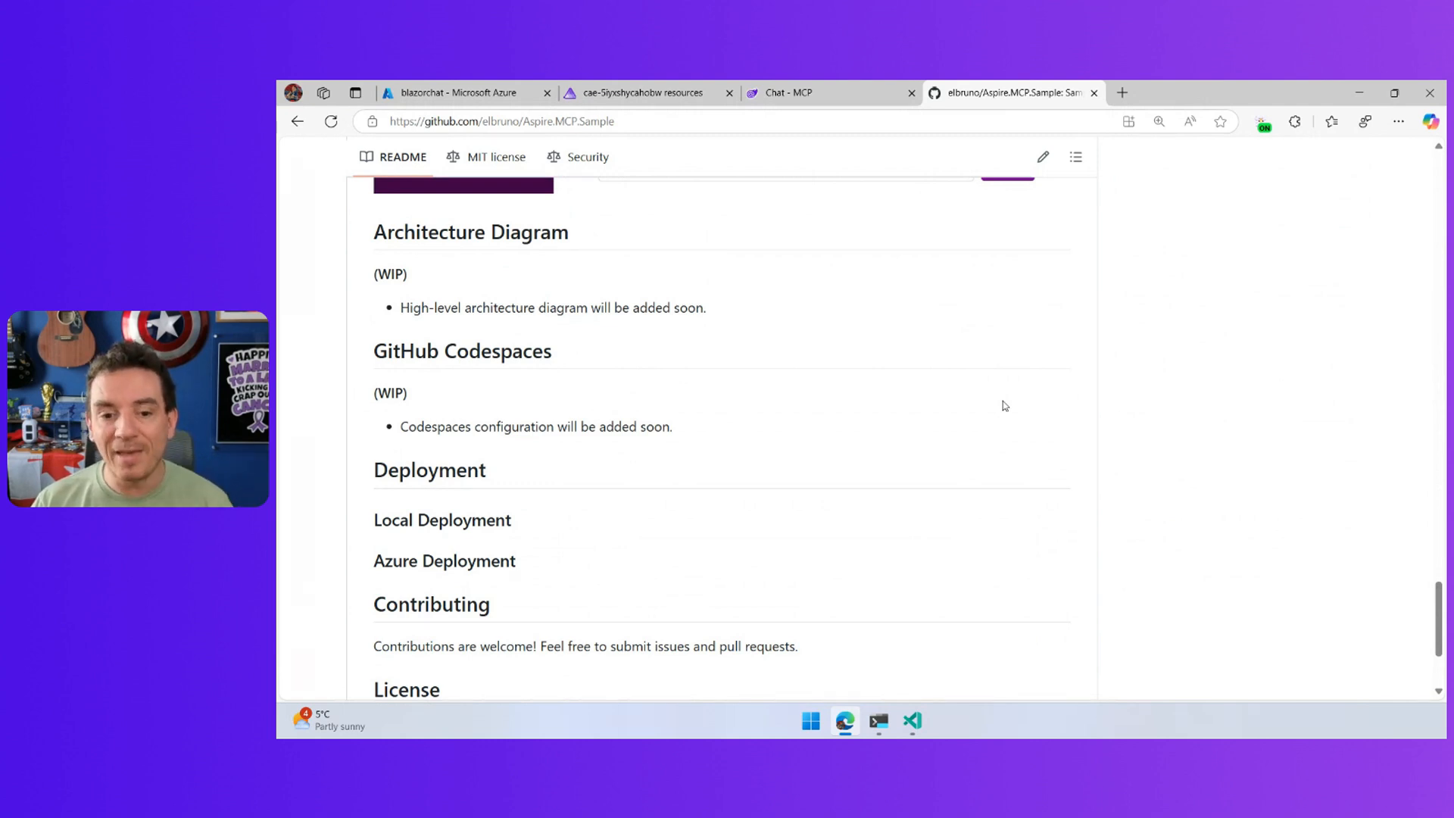
left_click(639, 92)
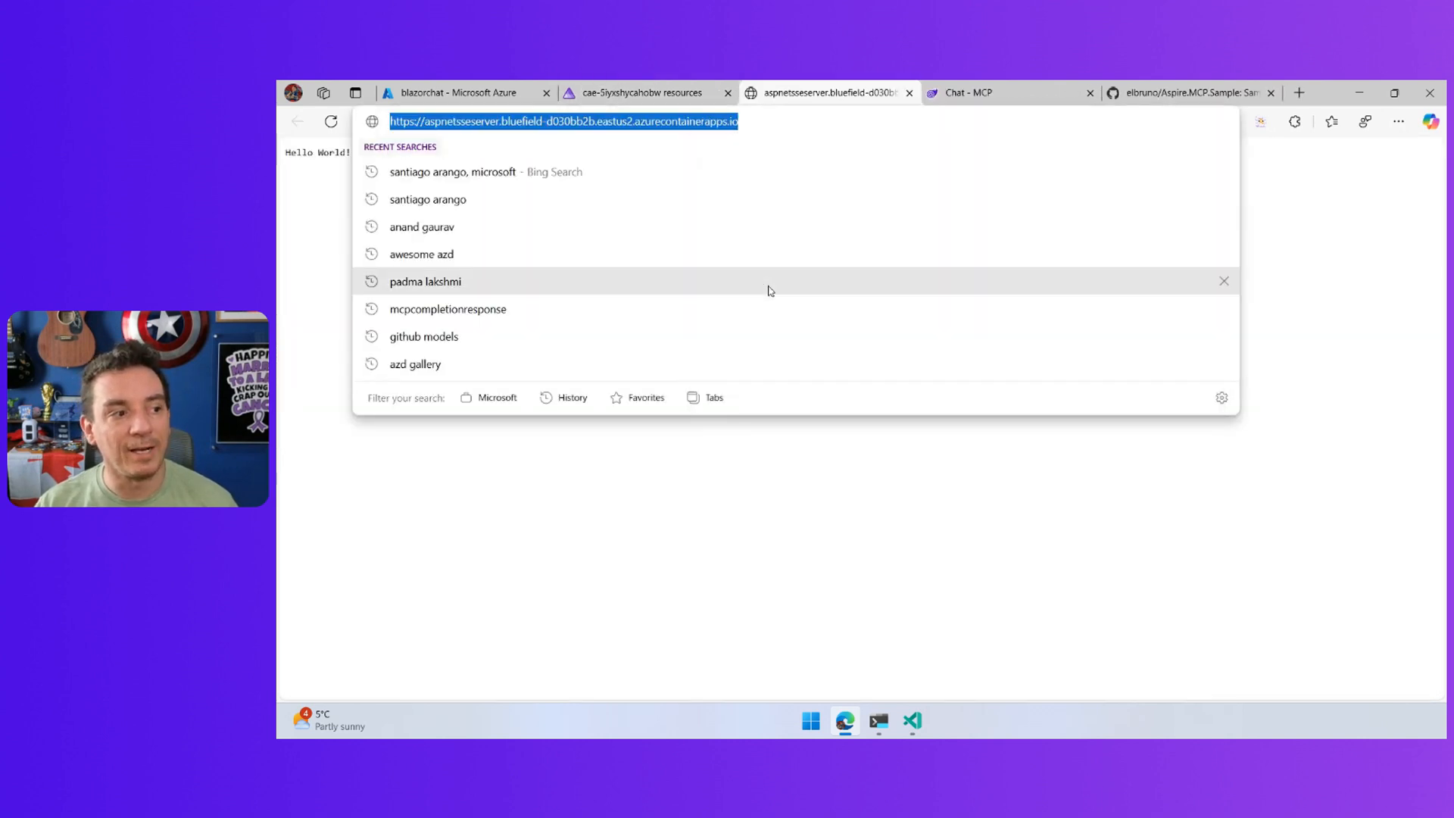
Step: Return to VS Code and close the WeatherTool.cs editor tab
left_click(911, 721)
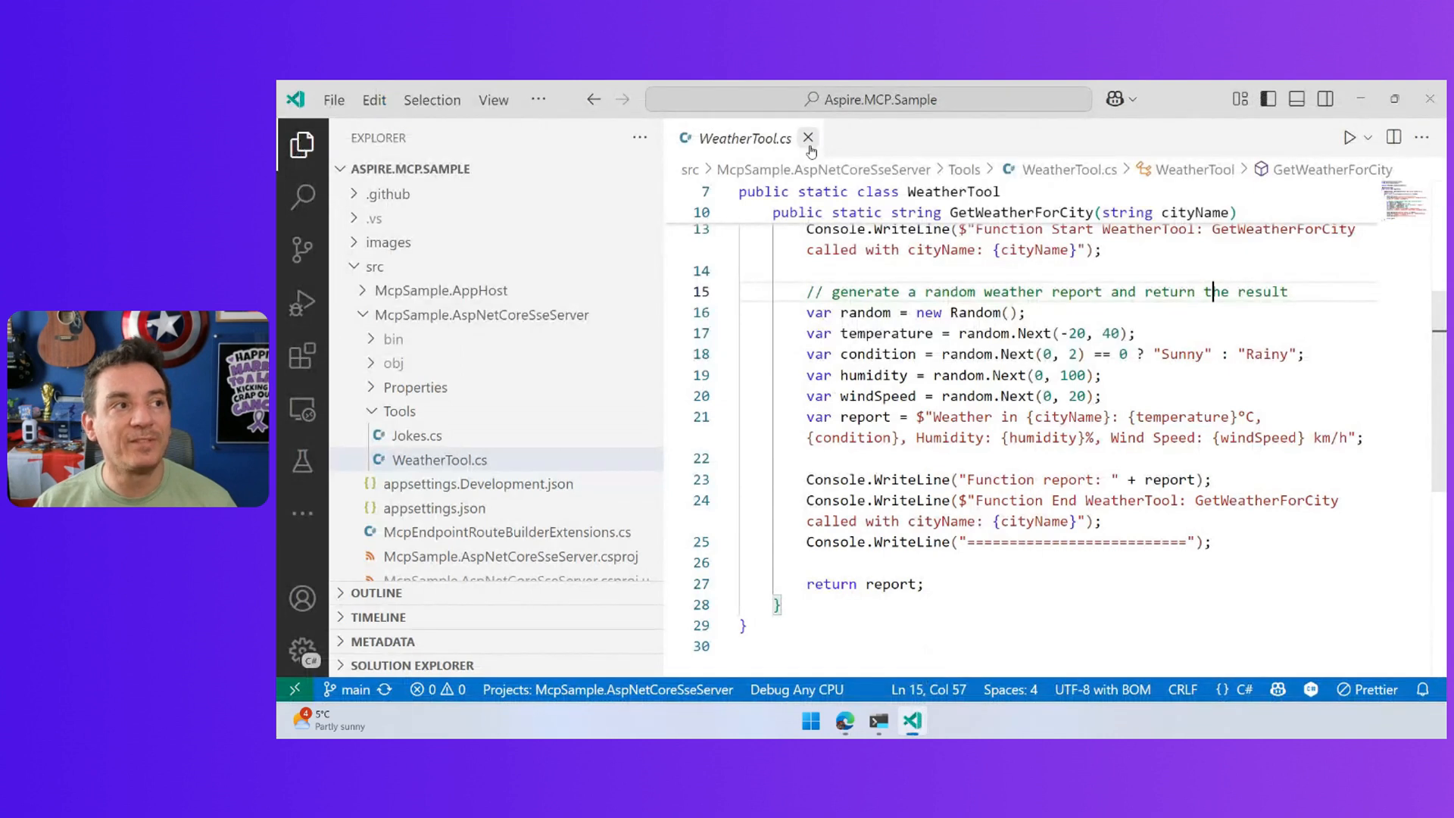
left_click(302, 460)
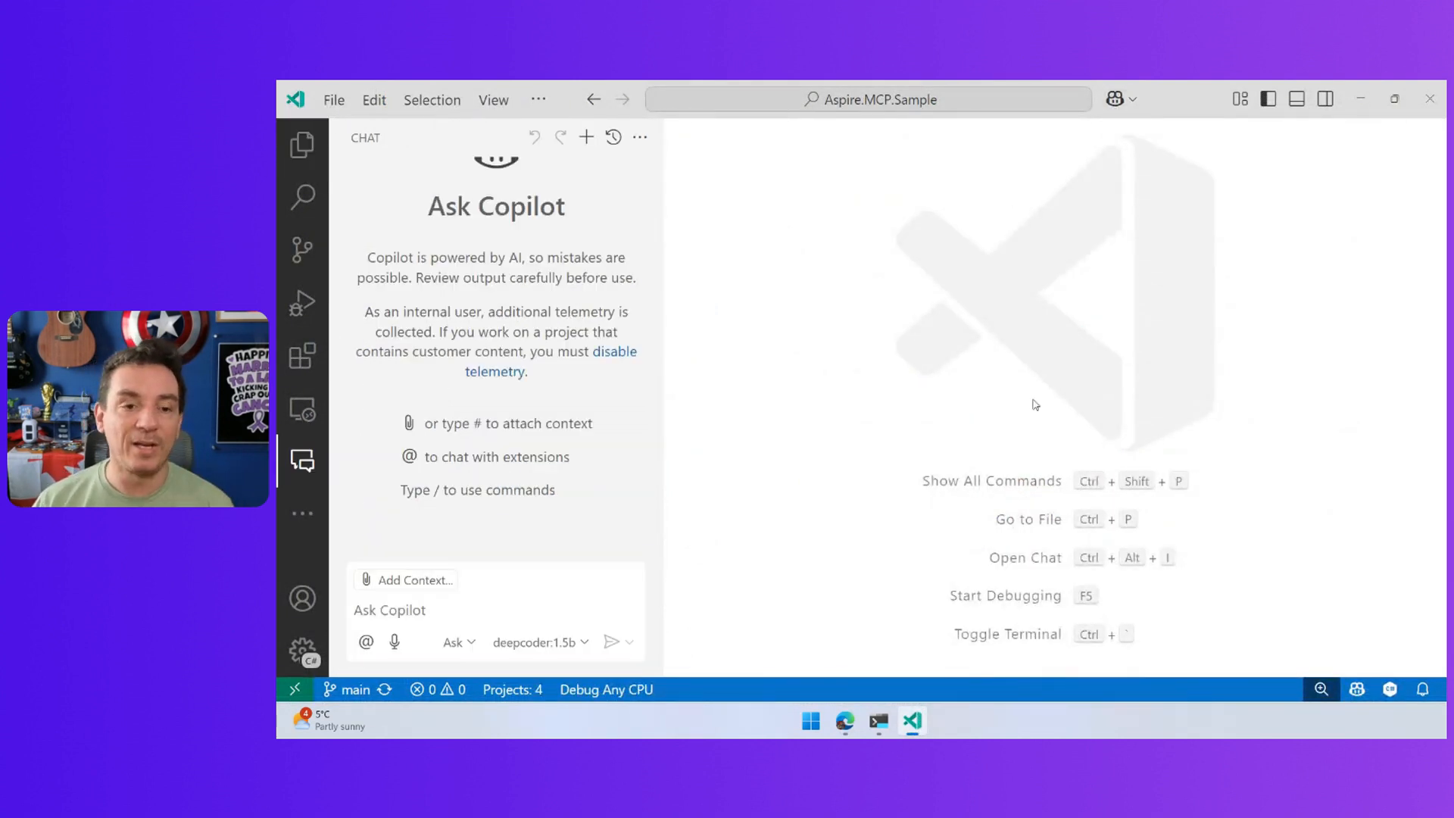
mouse_move(742, 504)
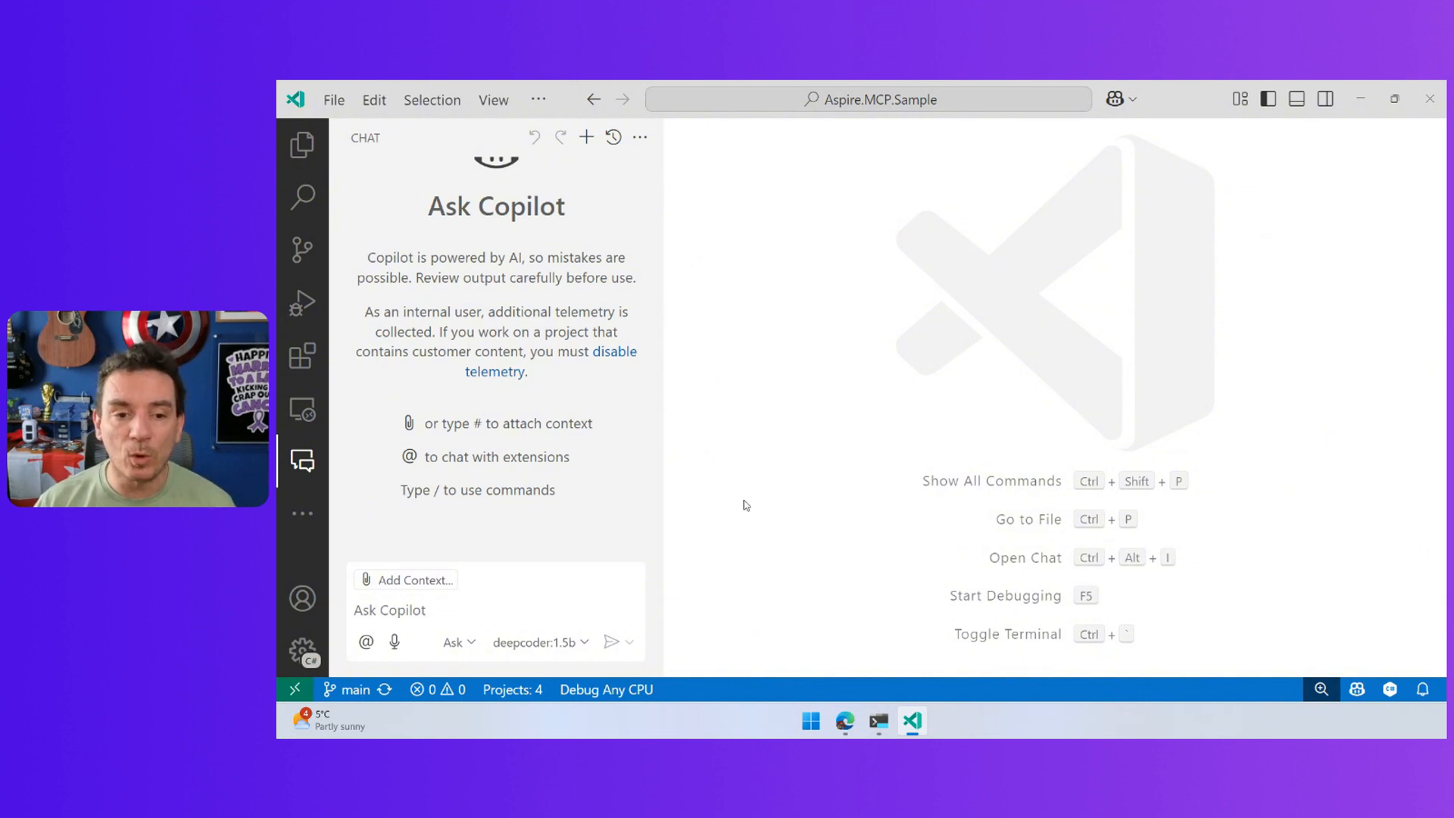
mouse_move(459, 642)
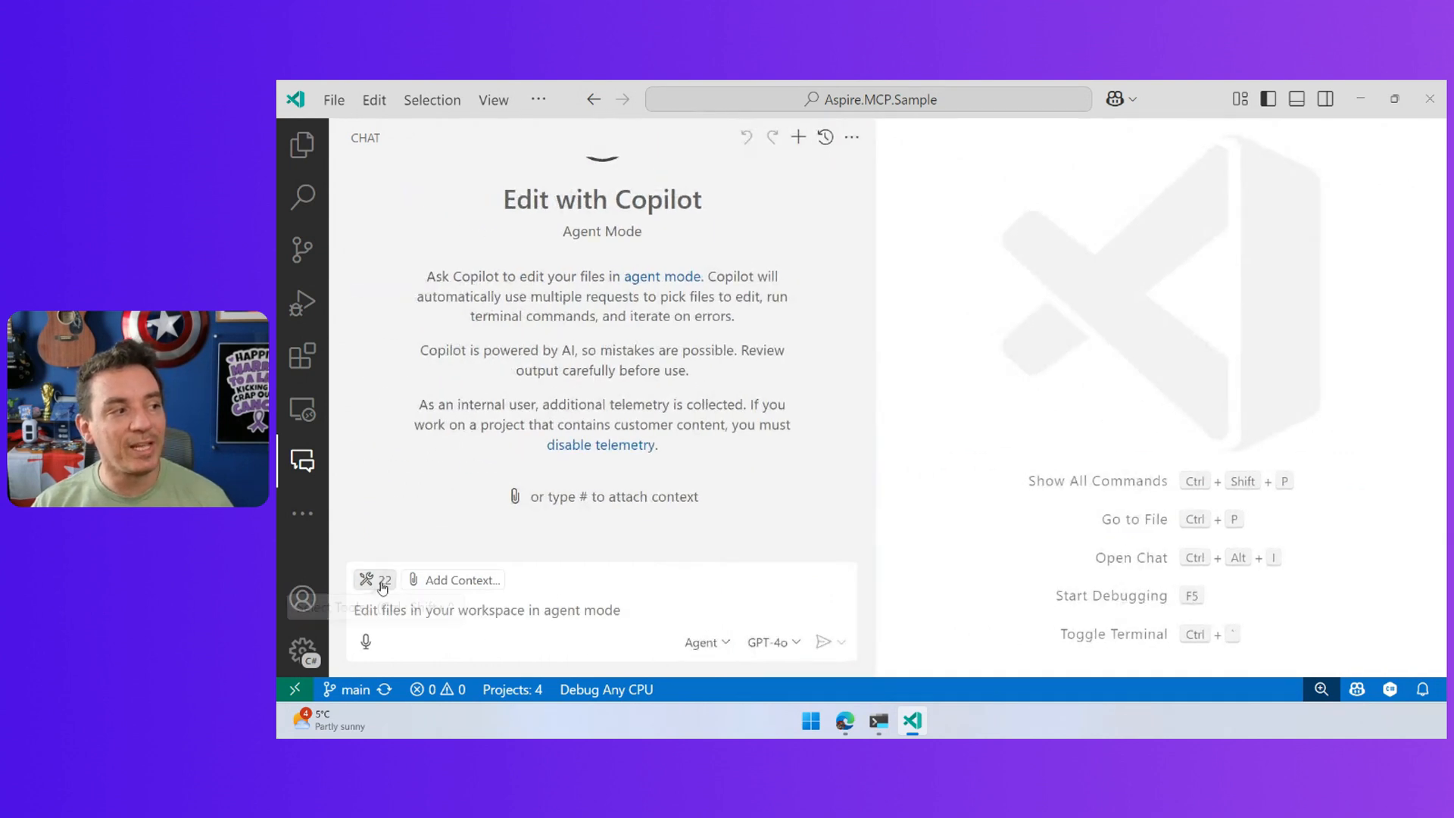
Step: Review the Copilot agent's tool list and start adding more tools via the picker
left_click(365, 580)
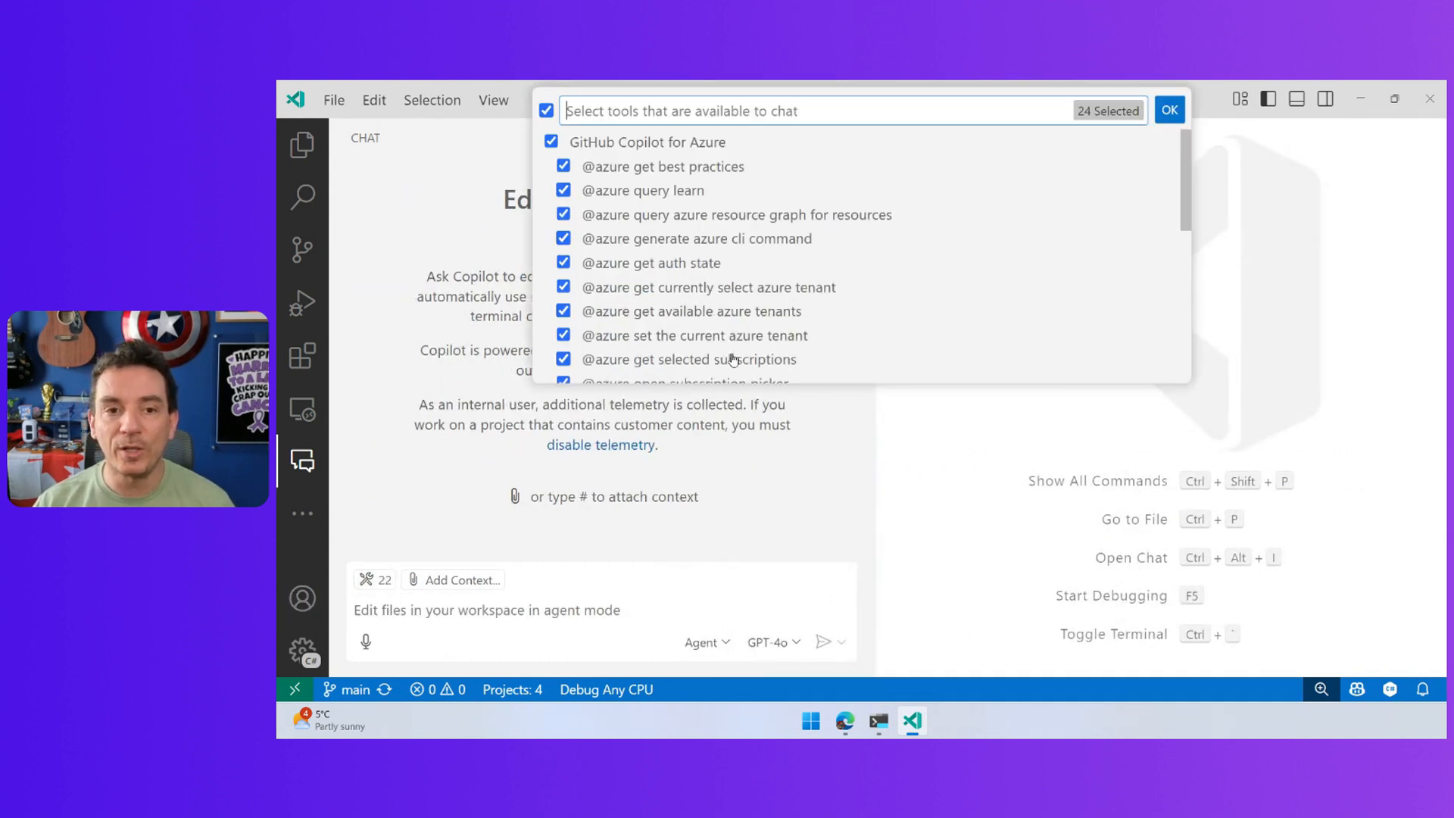
scroll("down", 3)
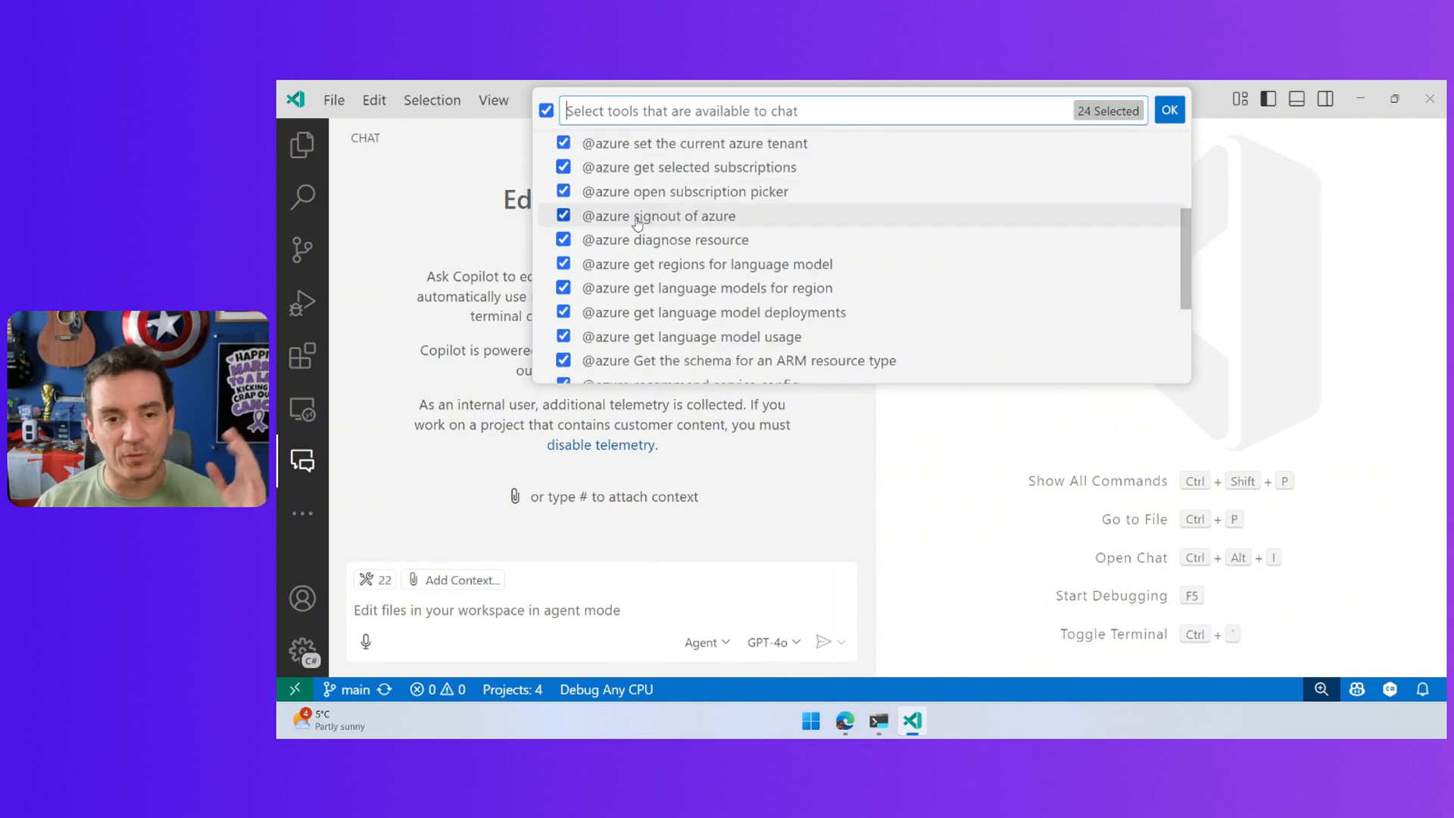
scroll("down", 3)
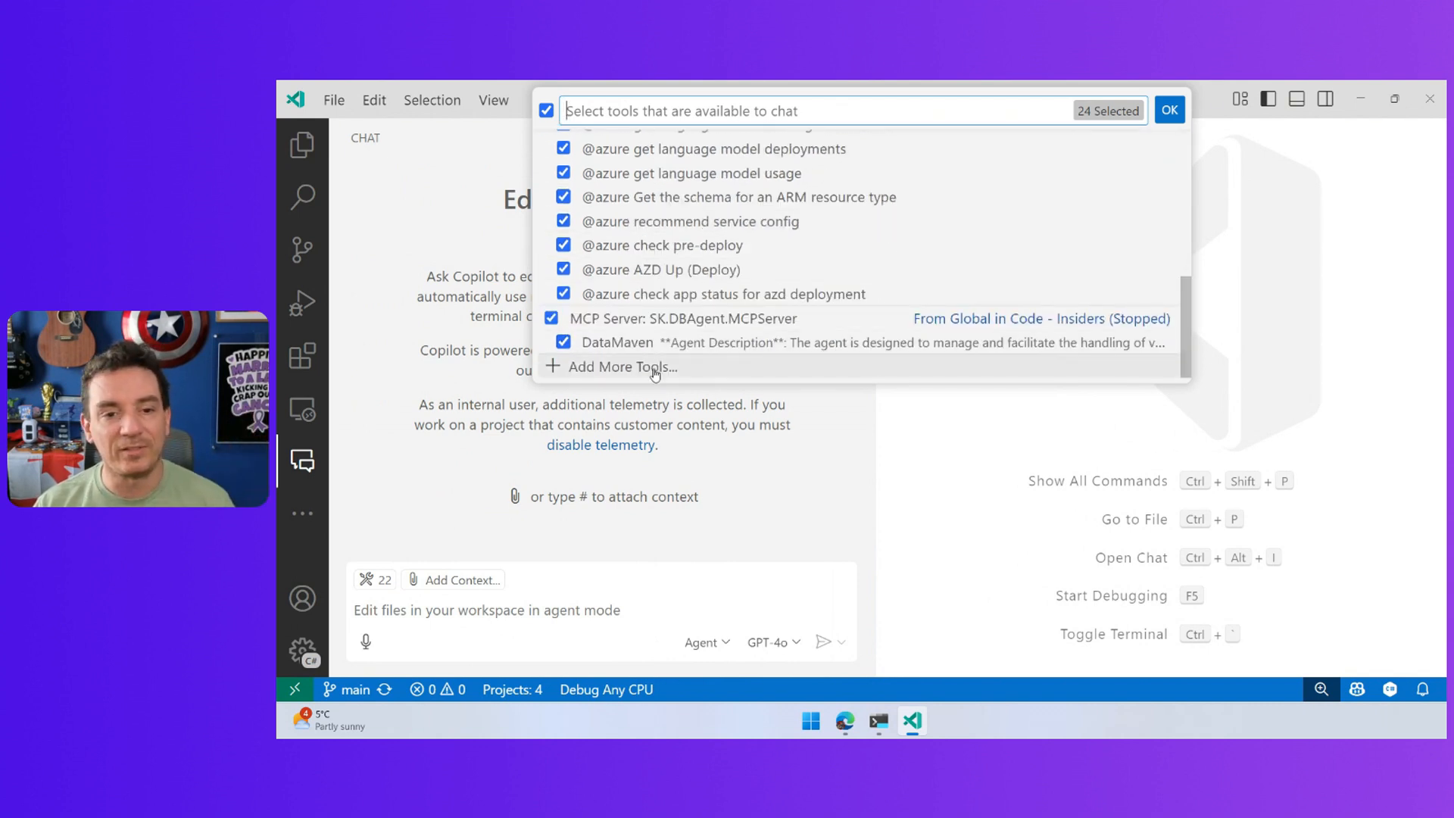
left_click(622, 367)
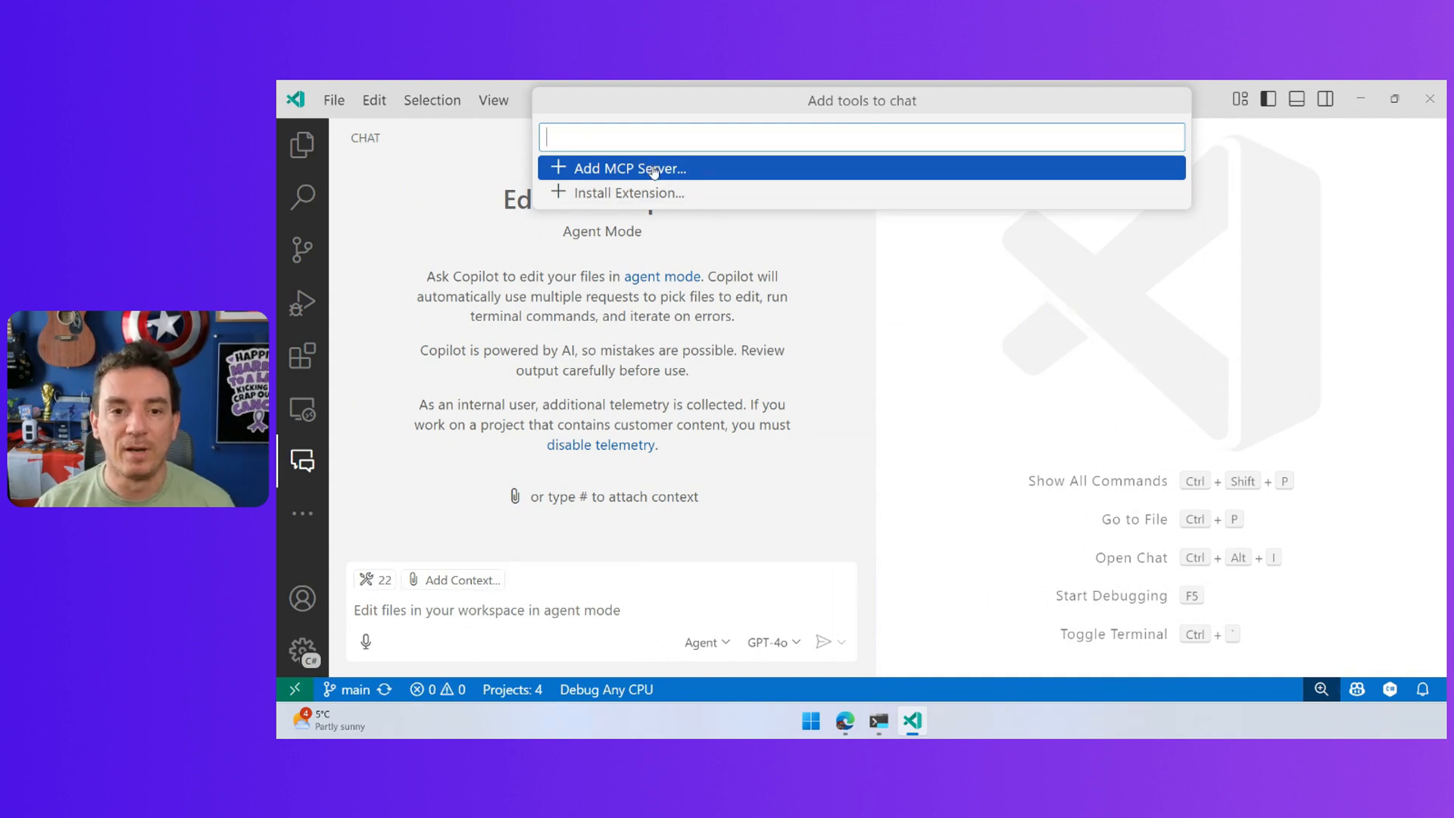
Step: Add an SSE server at the aspnetsseserver container app URL, named AspireMcpAzureServer, into mcp.json
left_click(629, 168)
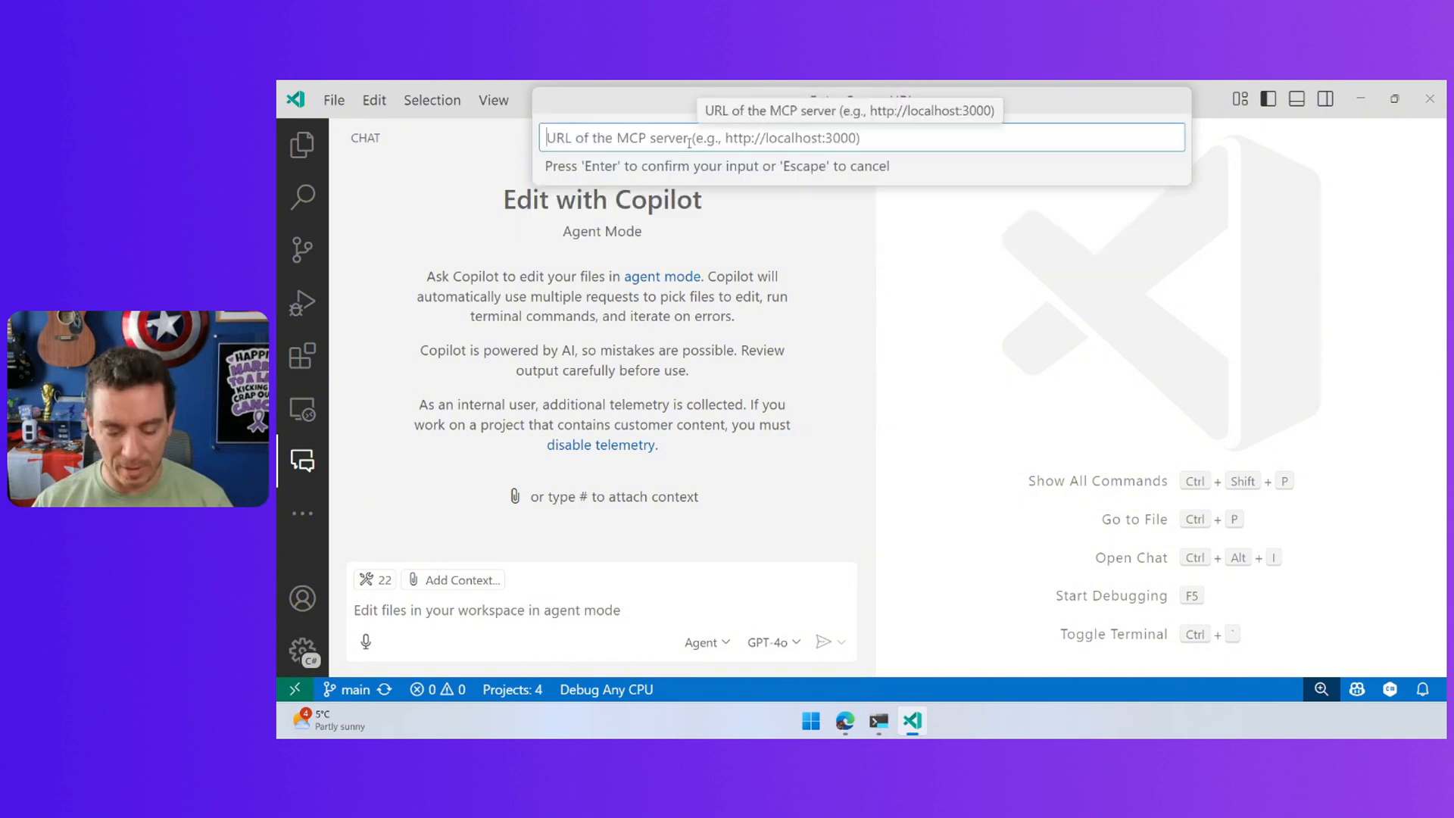
type("https://aspnetsseserver.bluefield-d030bb2b.eastus2.azurecontainerapps.io/s")
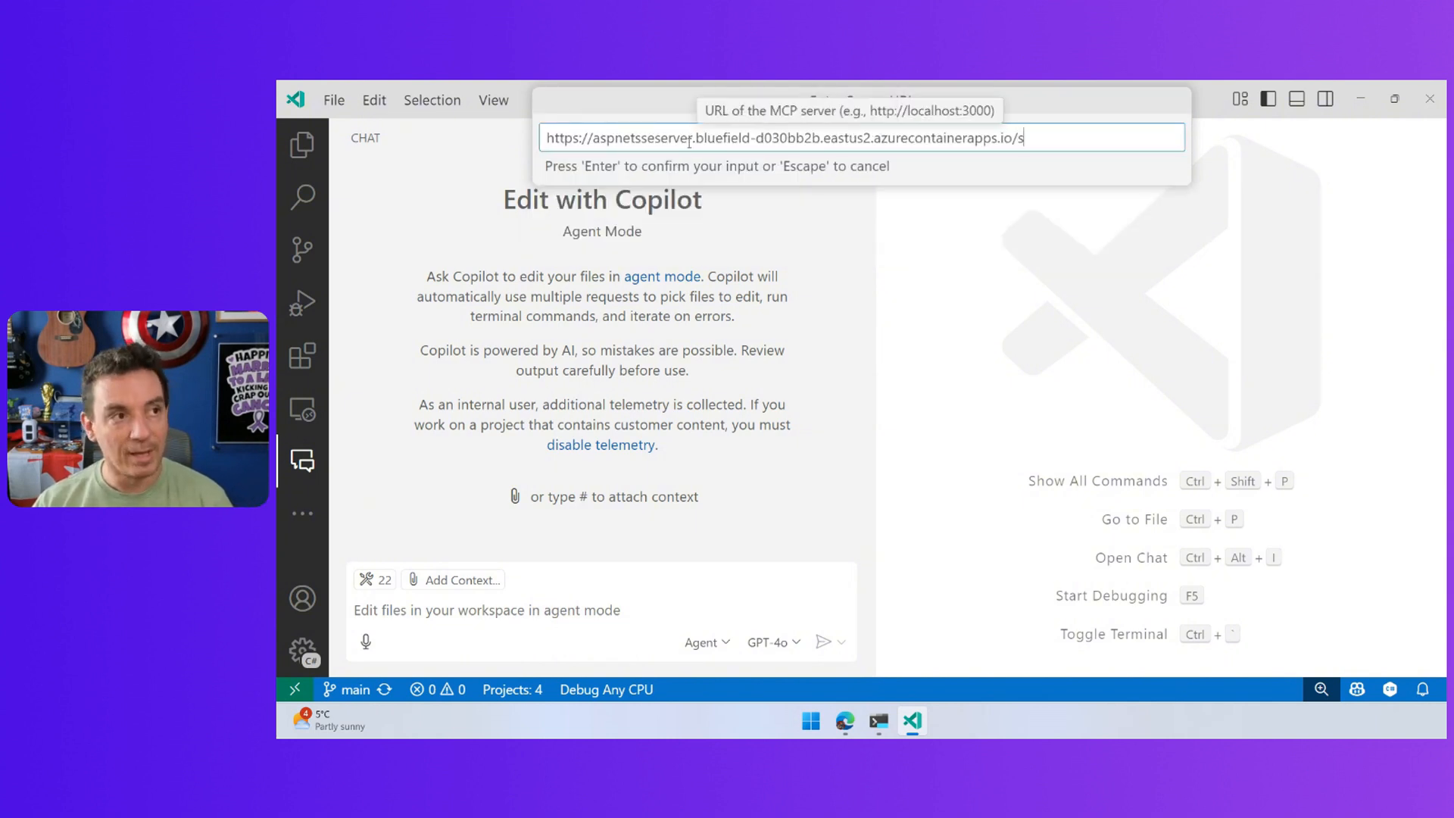
type("se")
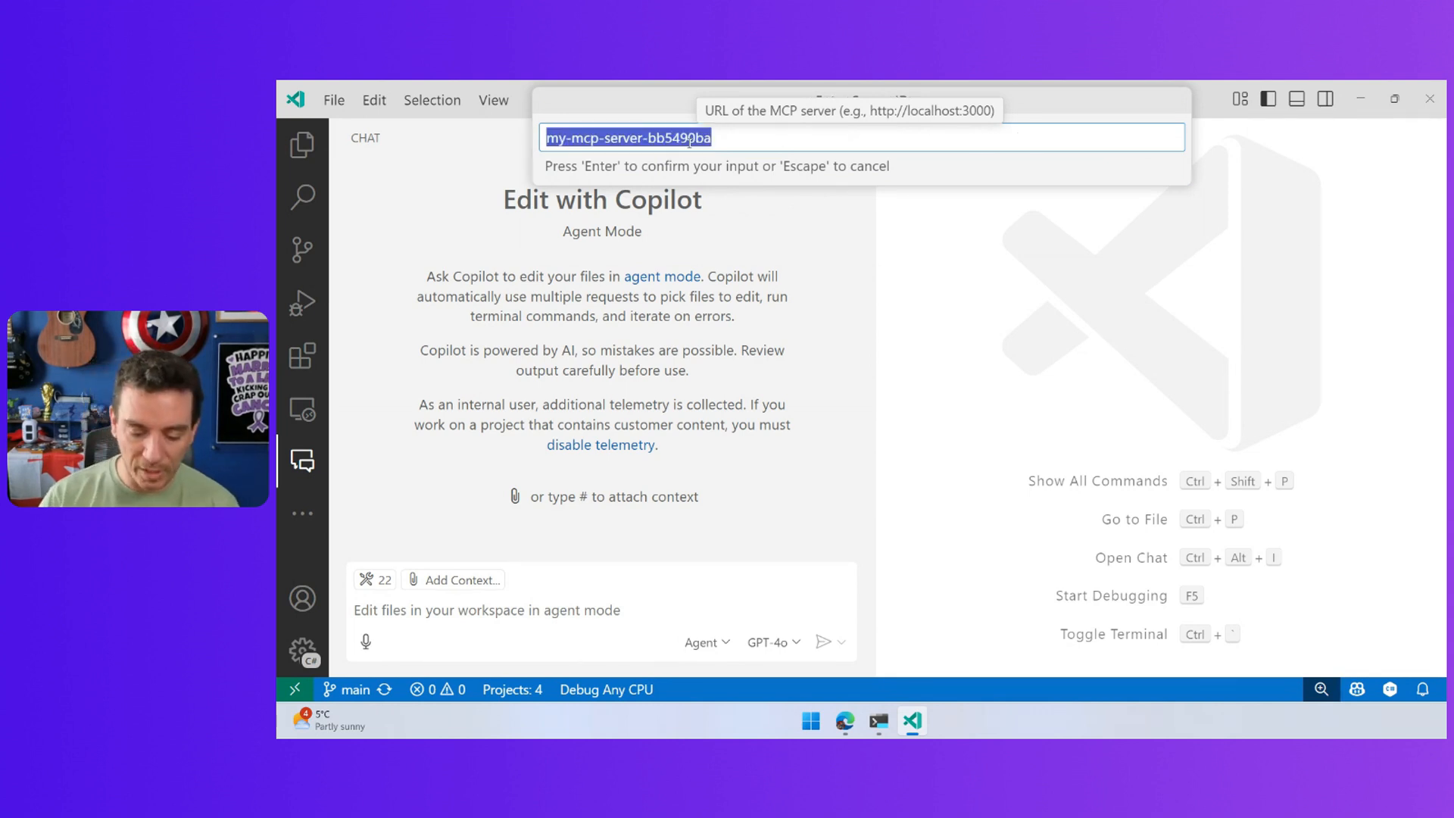
type("AspireMcpDemoServ")
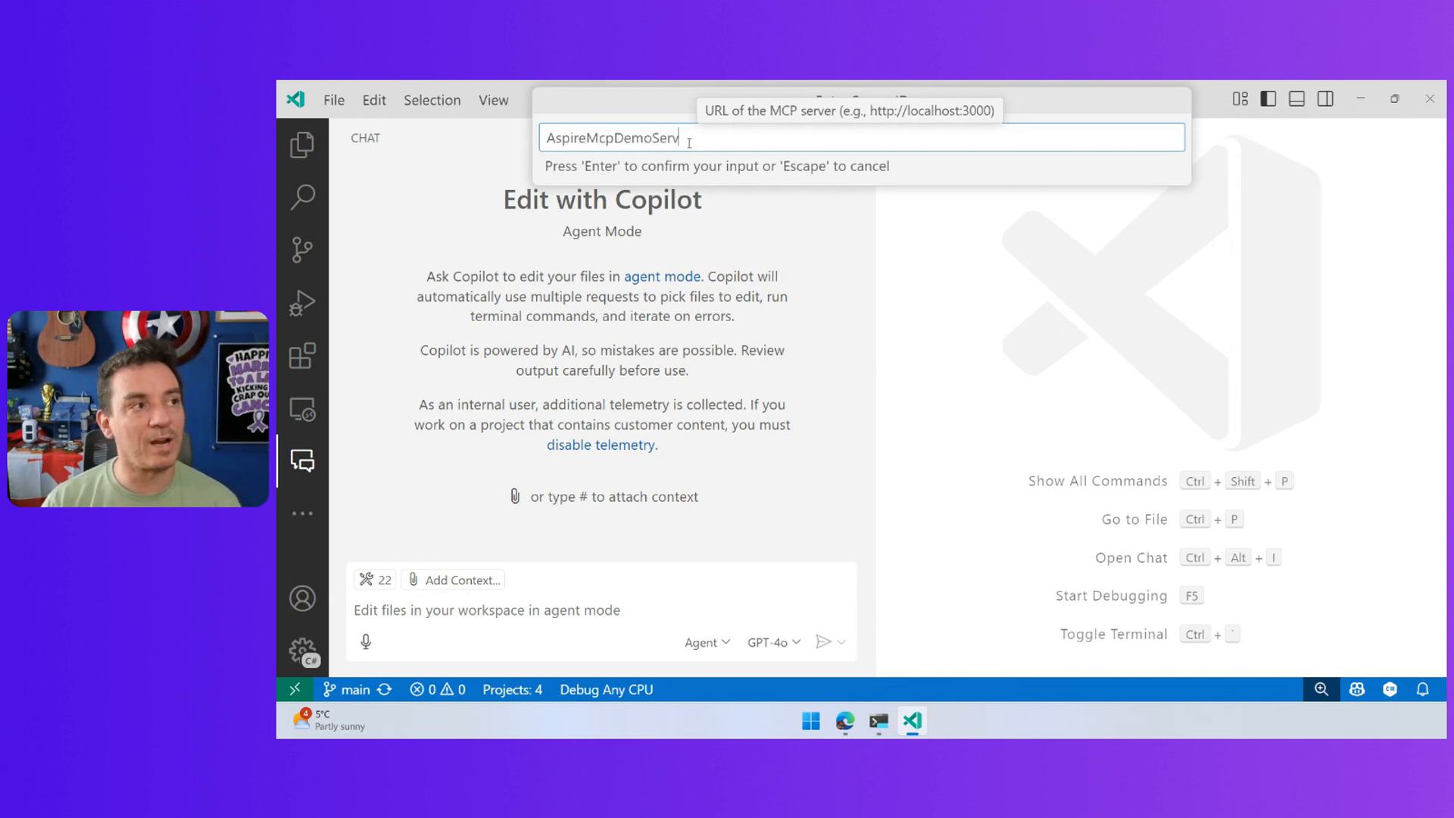
double_click(633, 138)
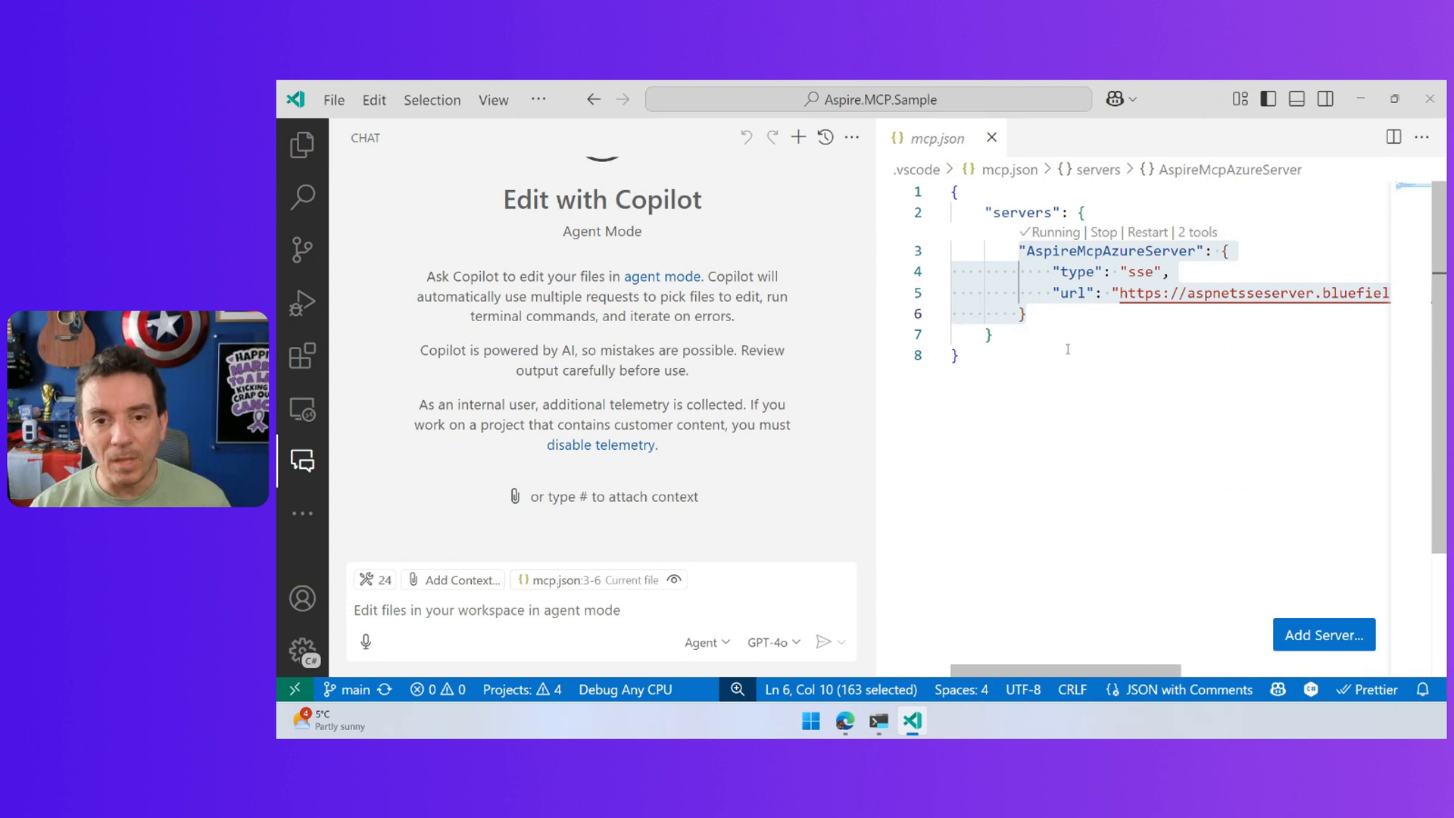
left_click(303, 144)
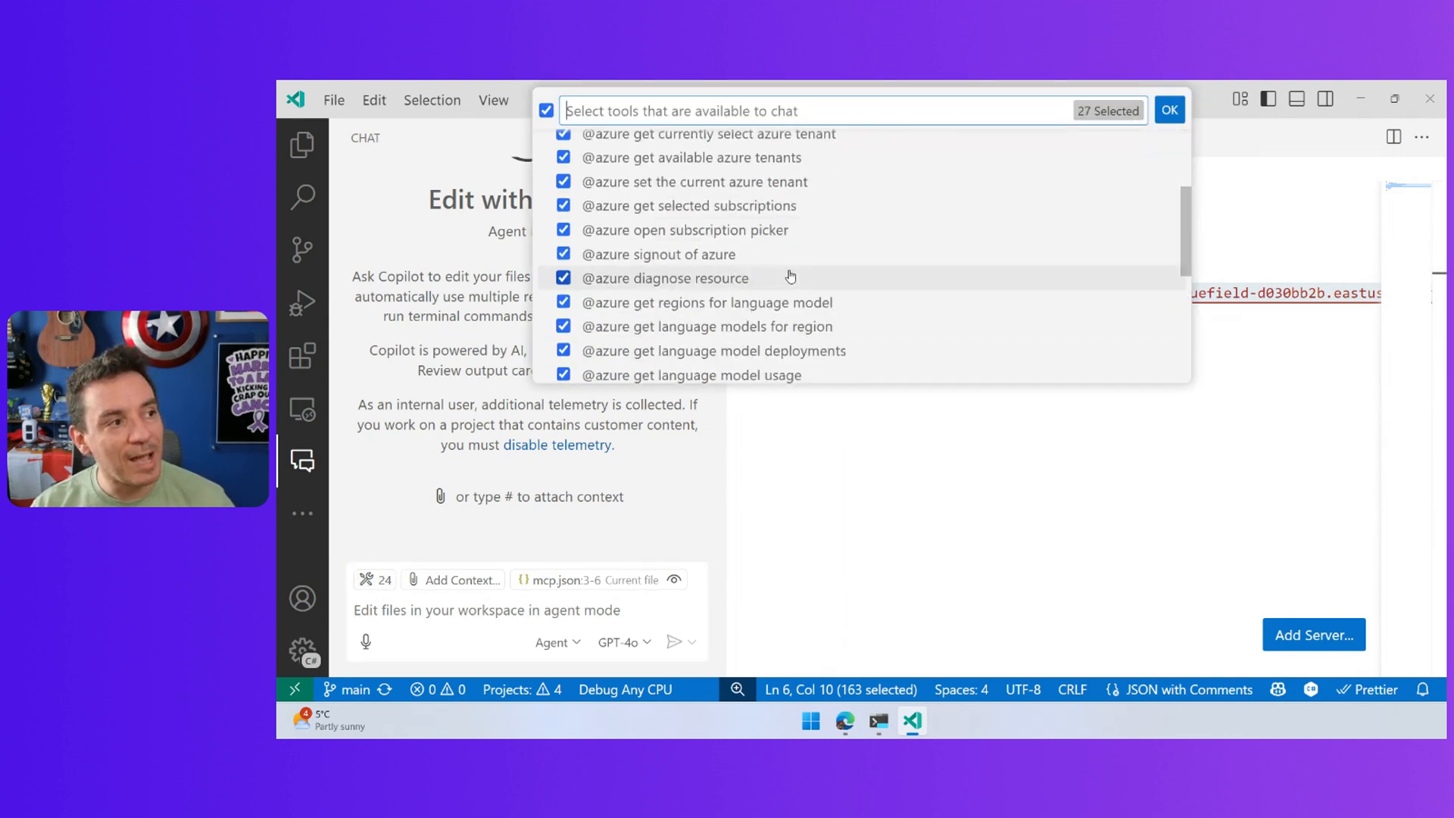
scroll("down", 3)
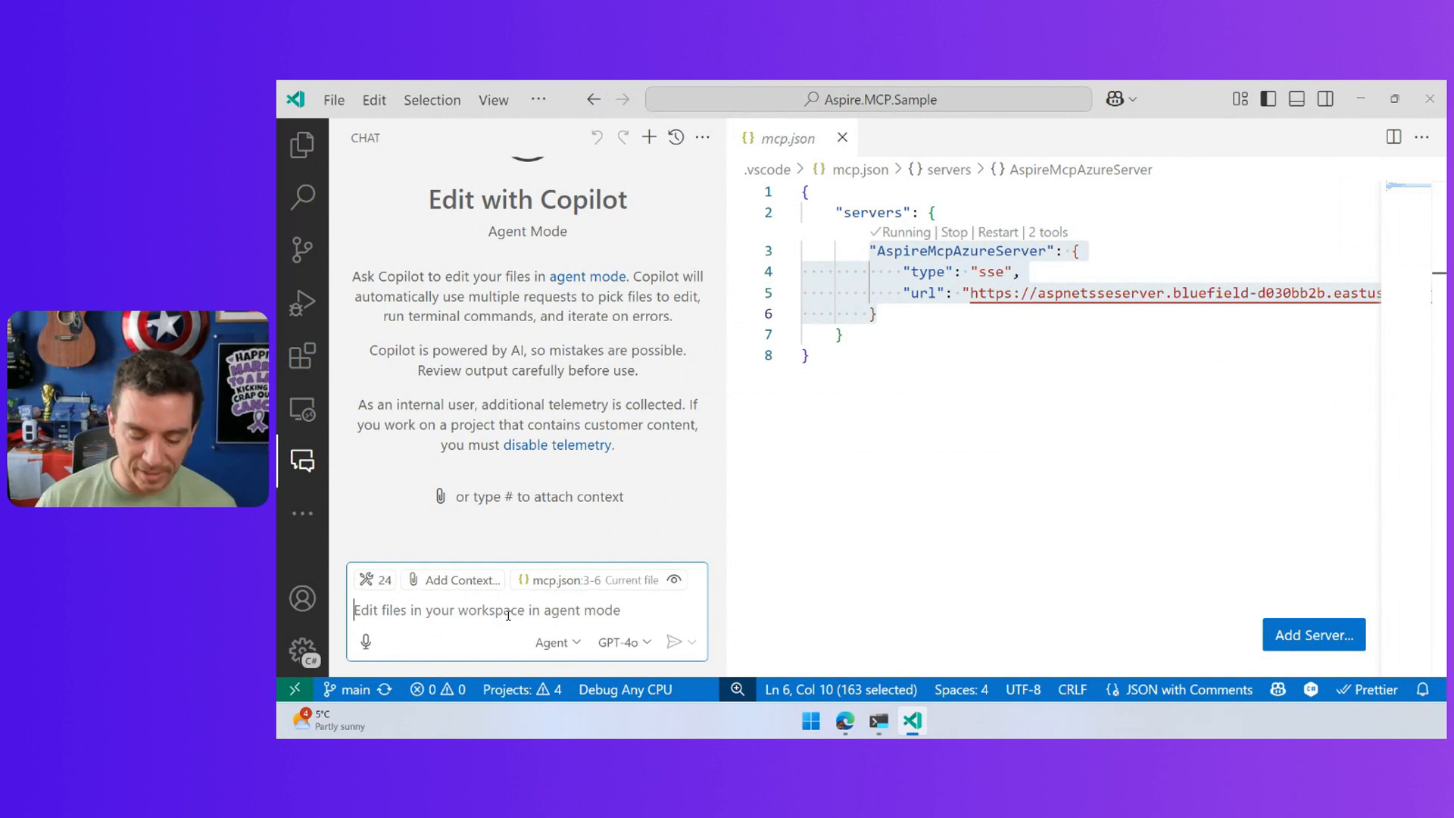
Step: Ask the agent 'Tell me the weather for Montreal?' and allow GetWeatherForCity, getting 23°C and sunny
type("Tell mt ehte")
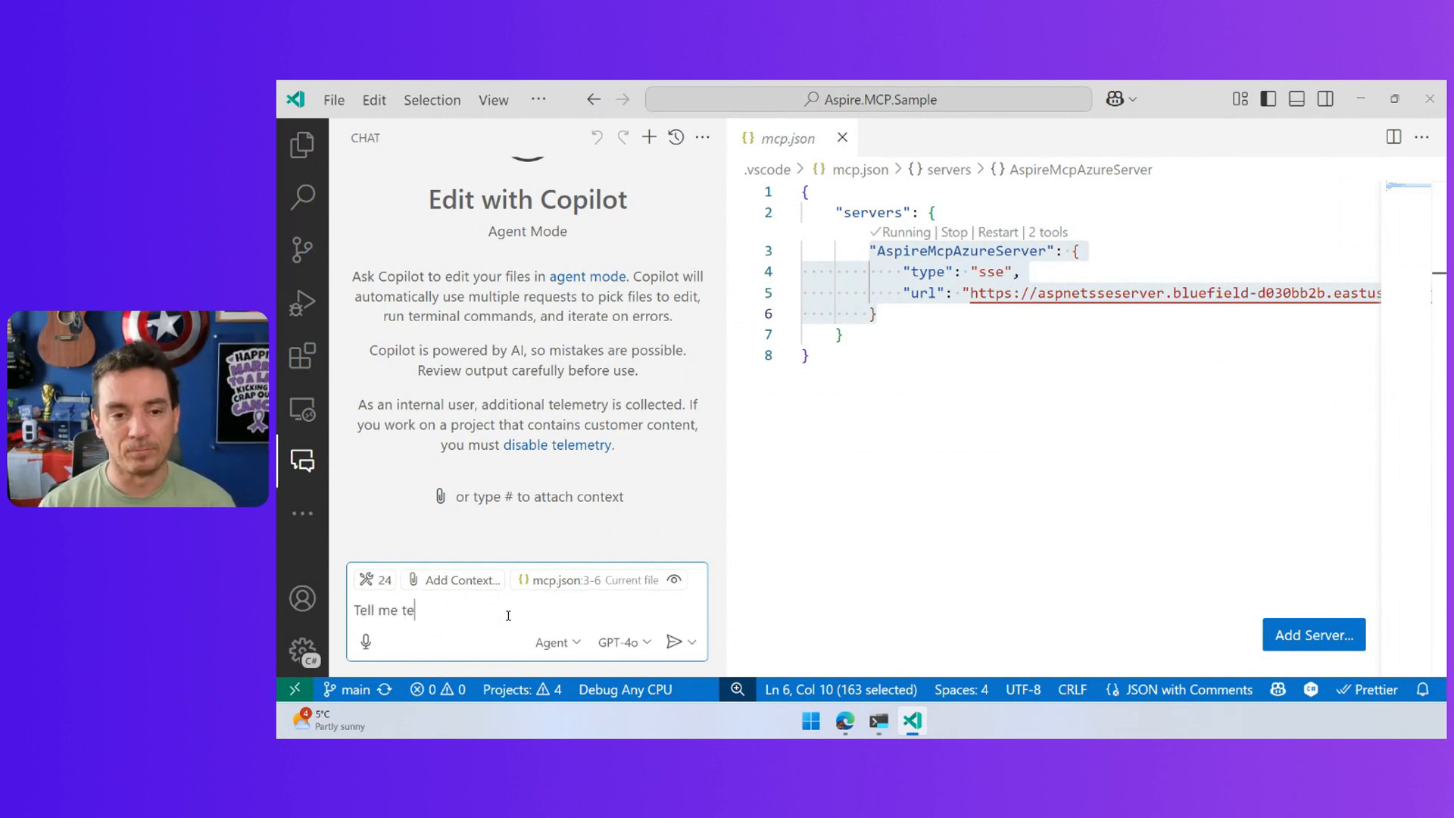
type("he weather for")
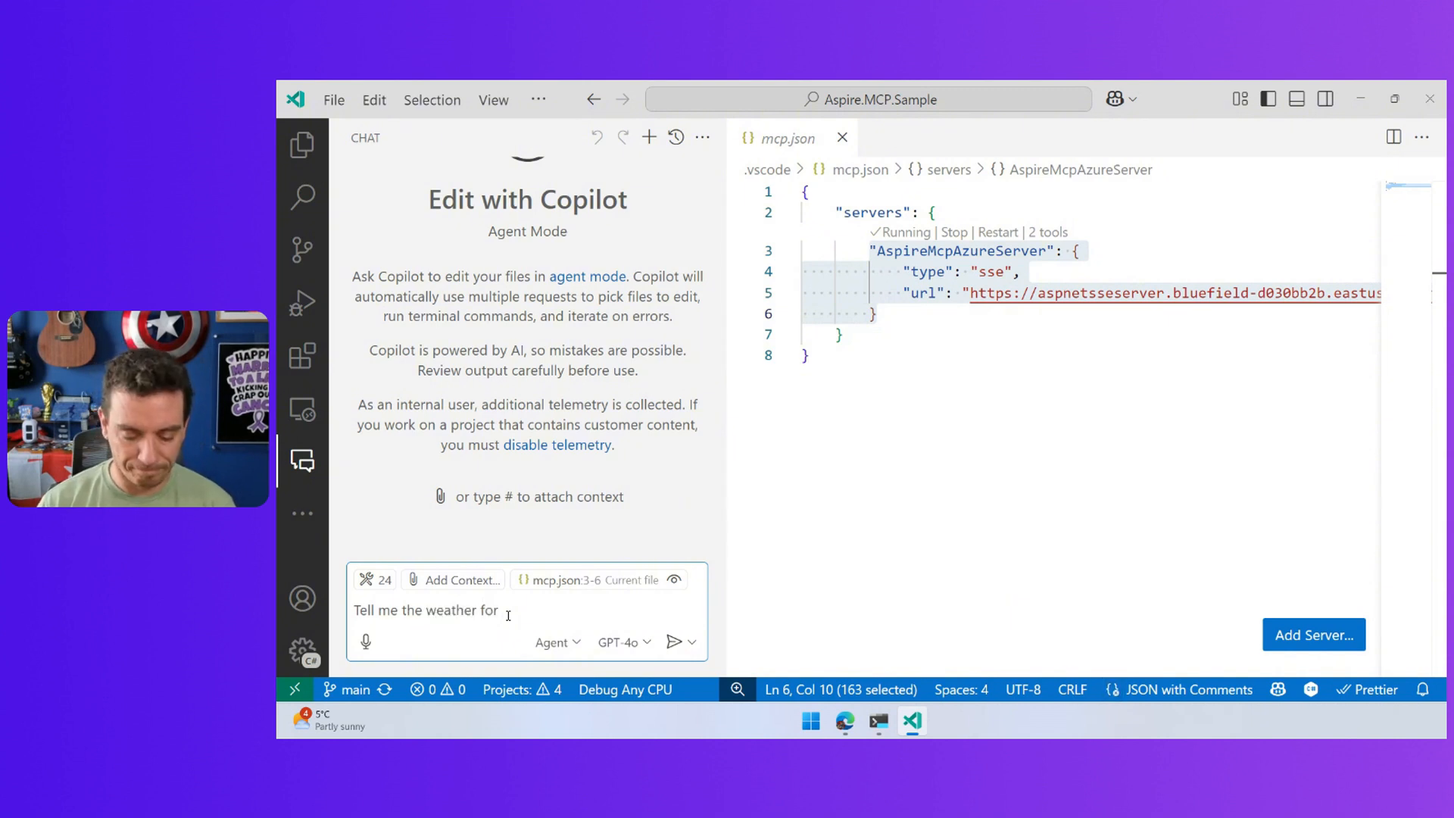
type("Monteral")
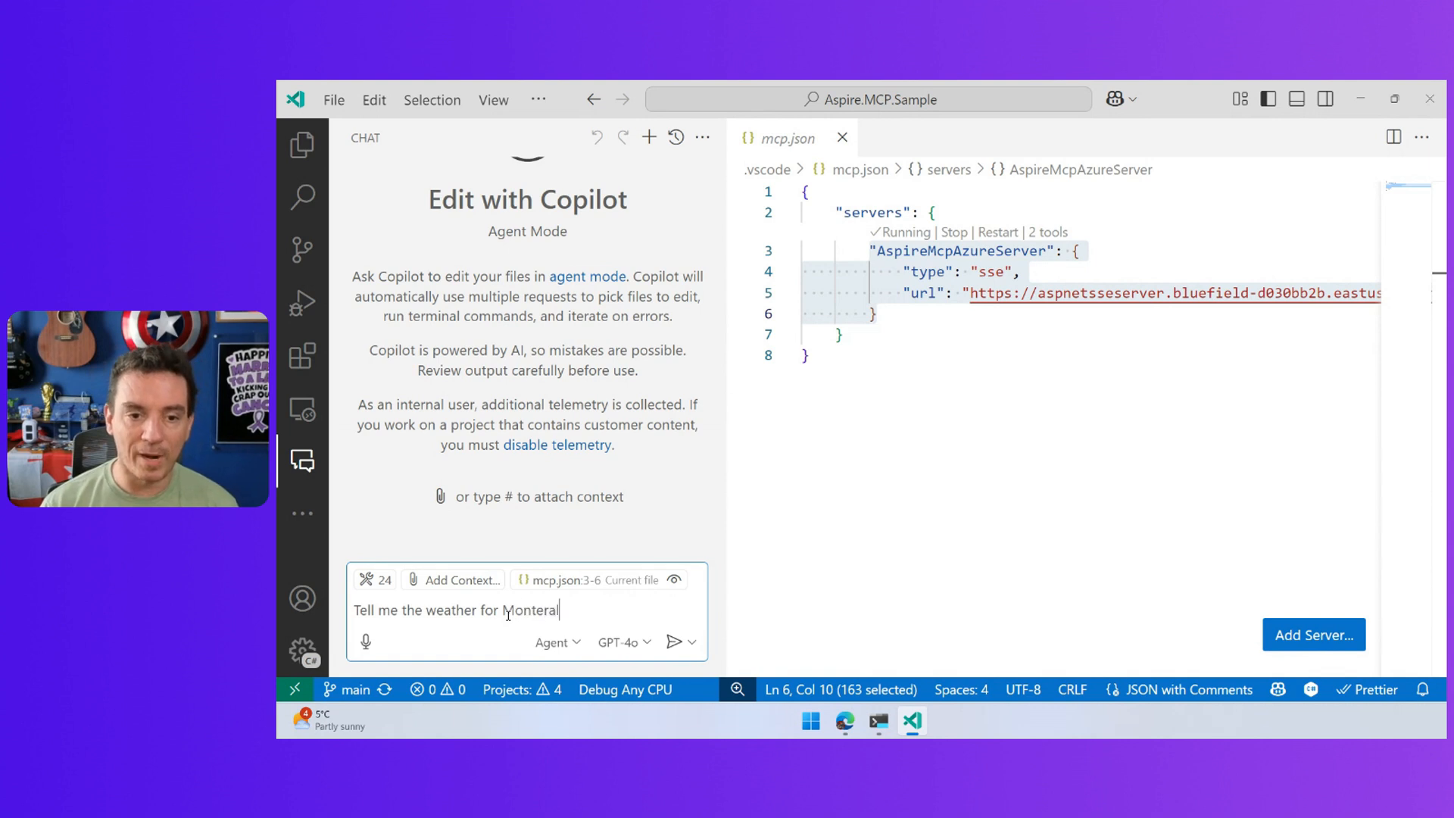
type("?")
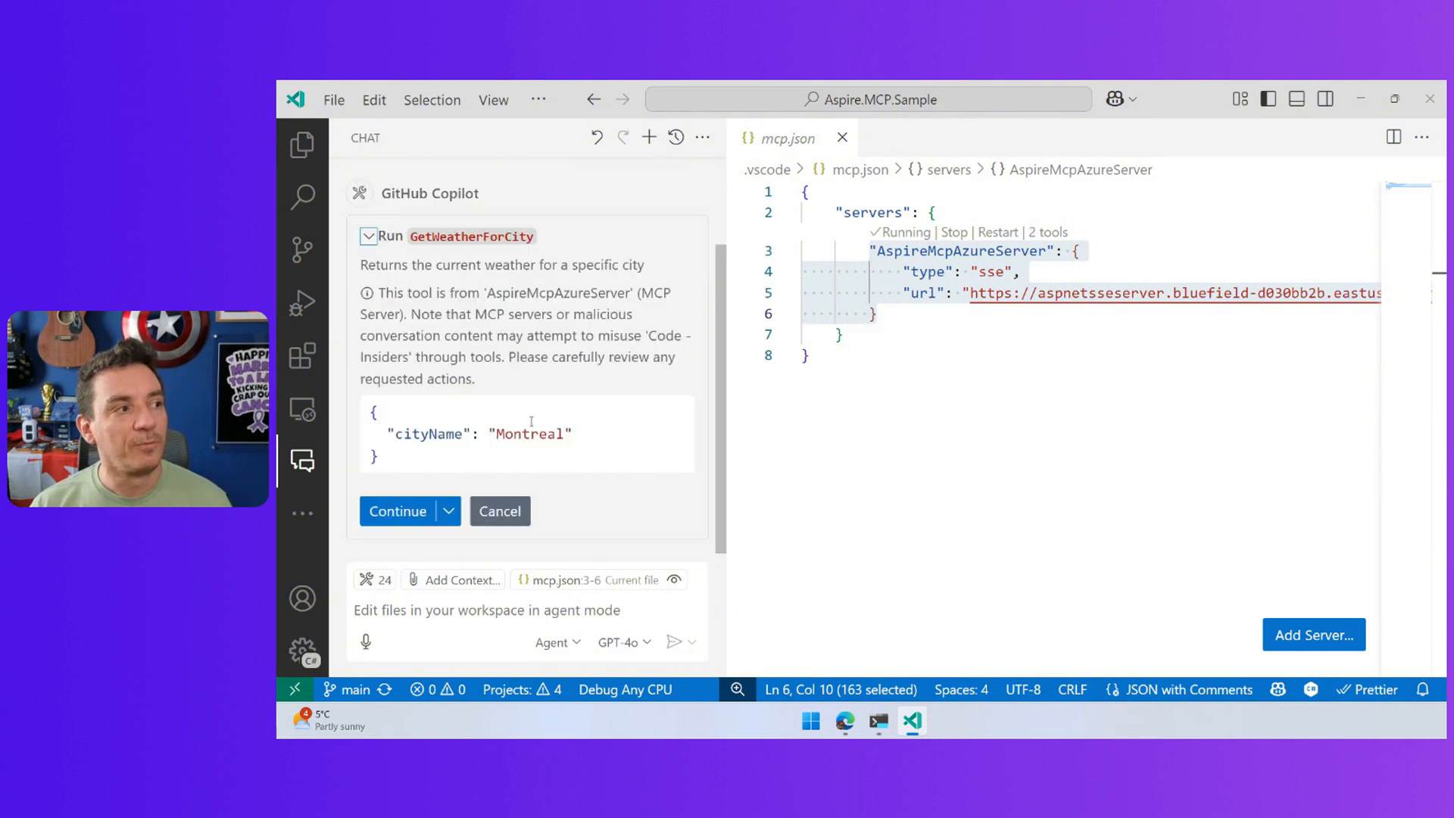
left_click(397, 511)
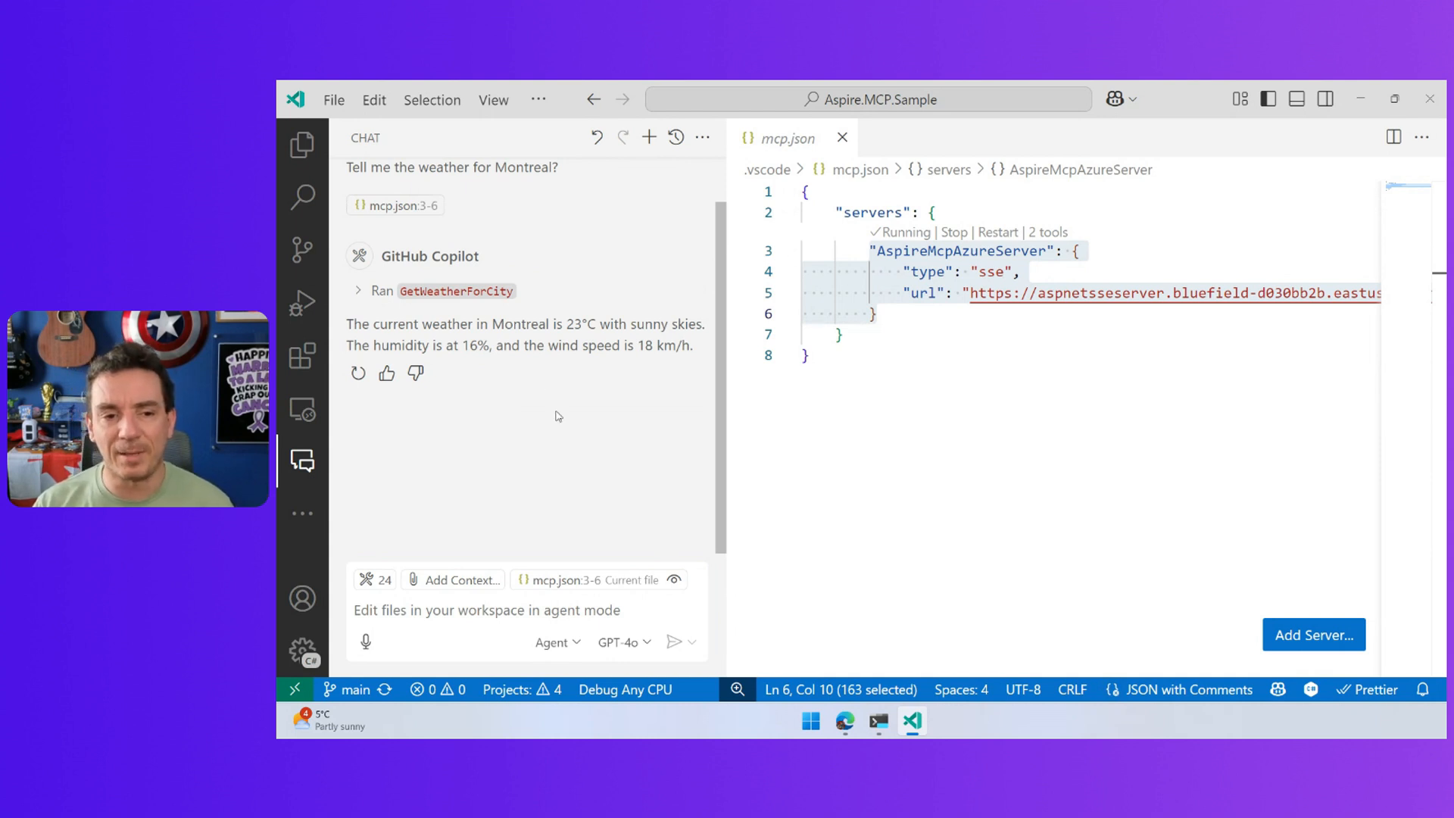
left_click(843, 721)
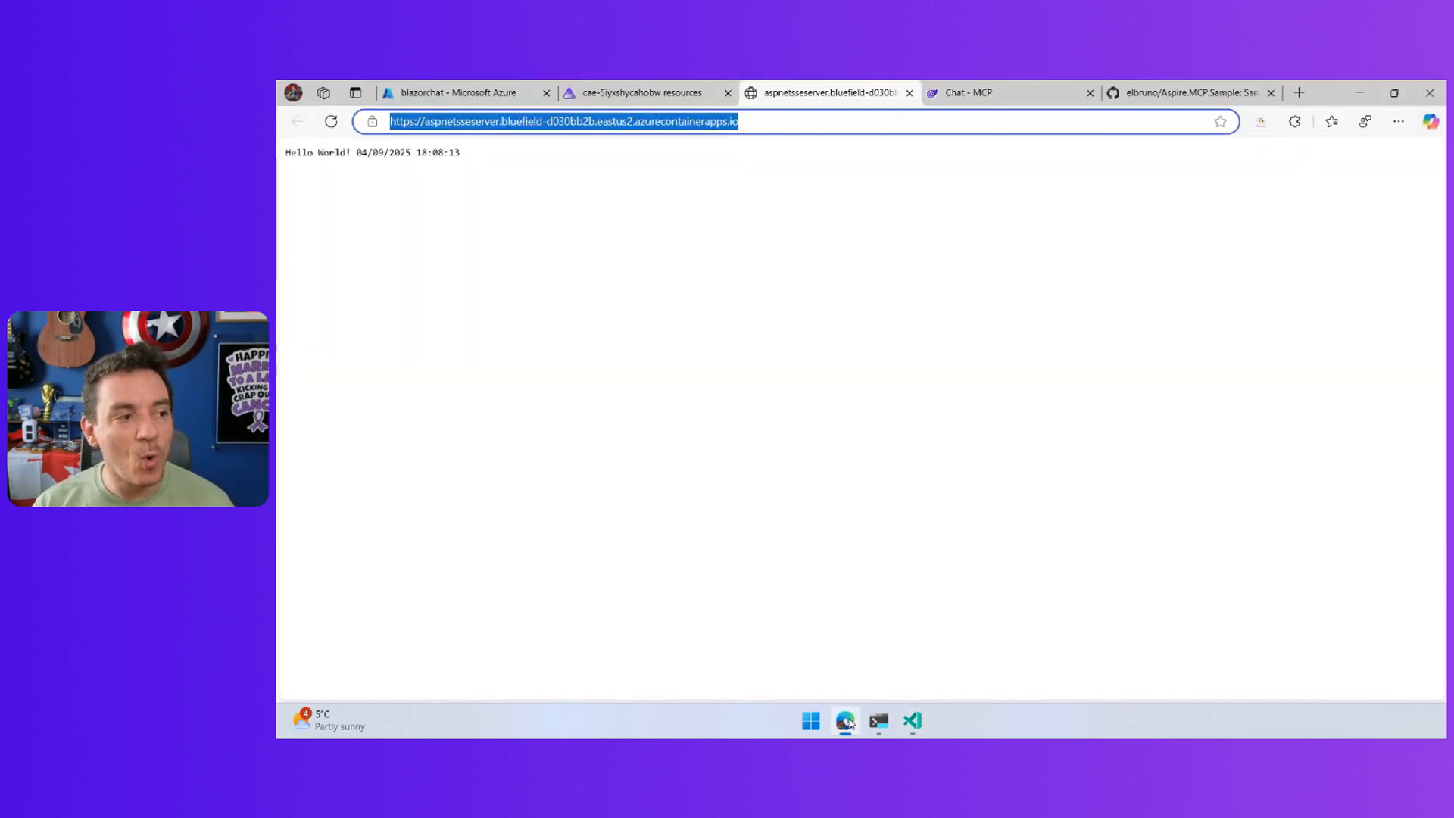
Step: Check the aspnetsseserver console logs show the Montreal GetWeatherForCity call, then return to VS Code
left_click(639, 92)
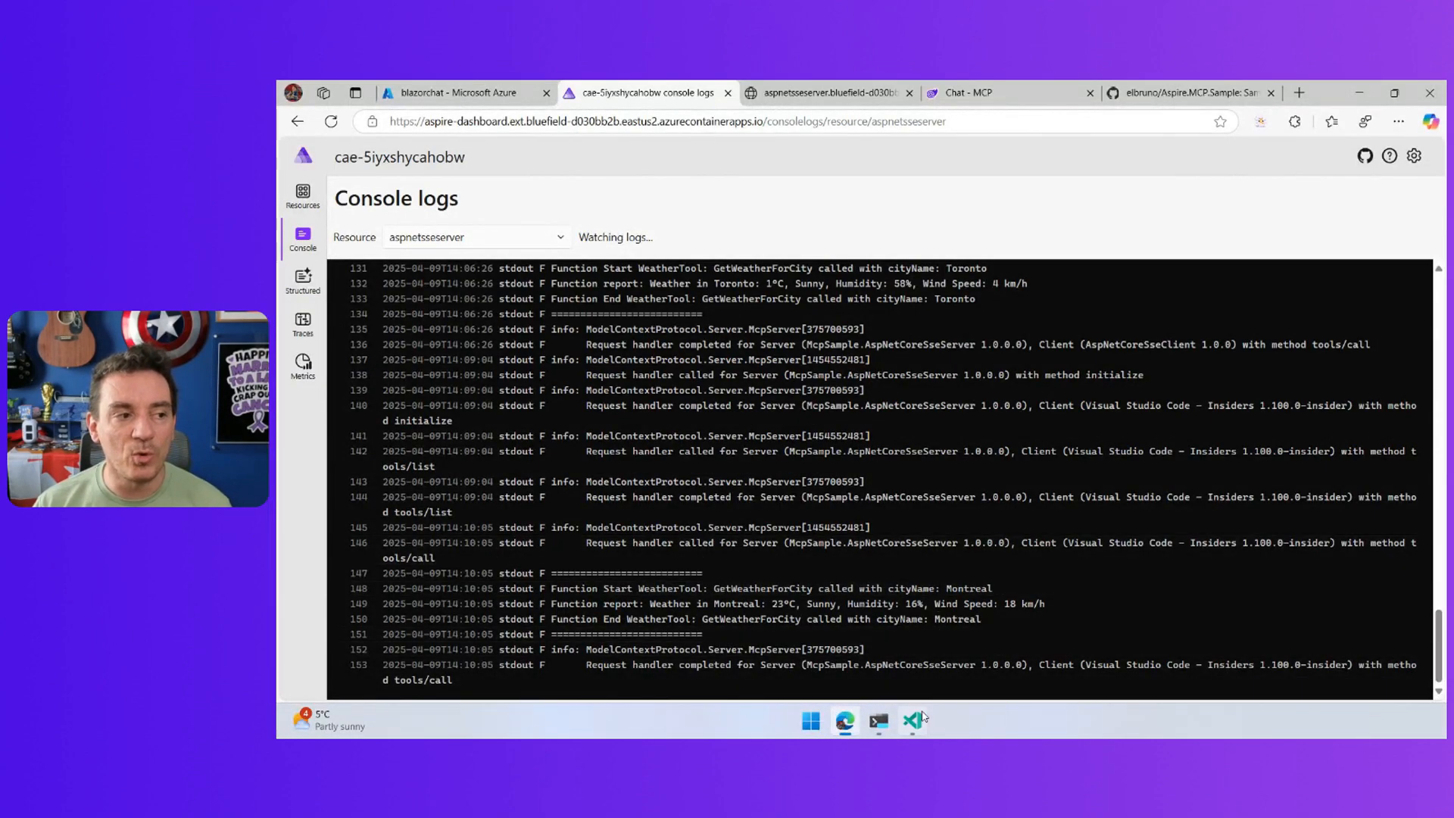
left_click(912, 721)
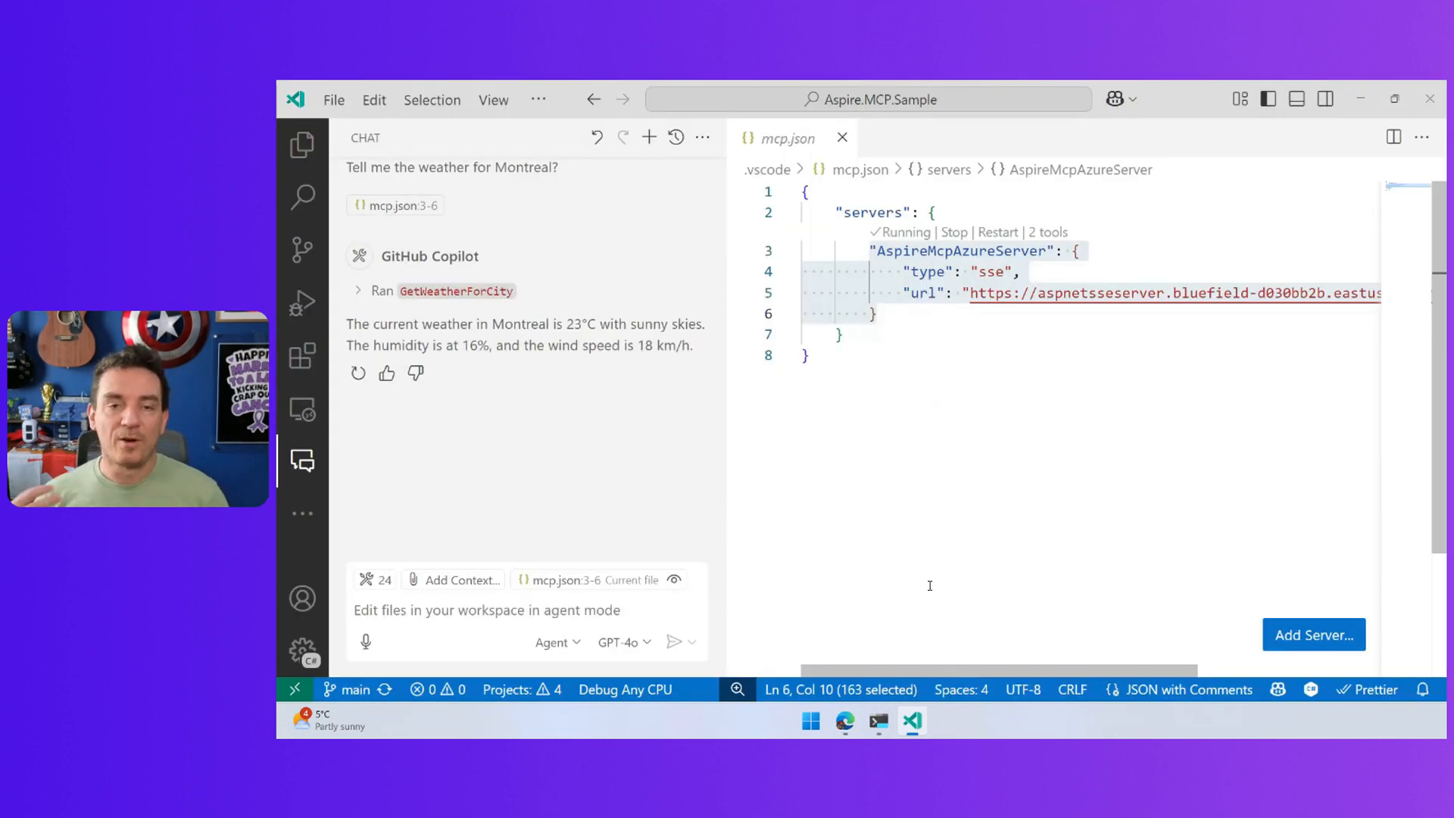